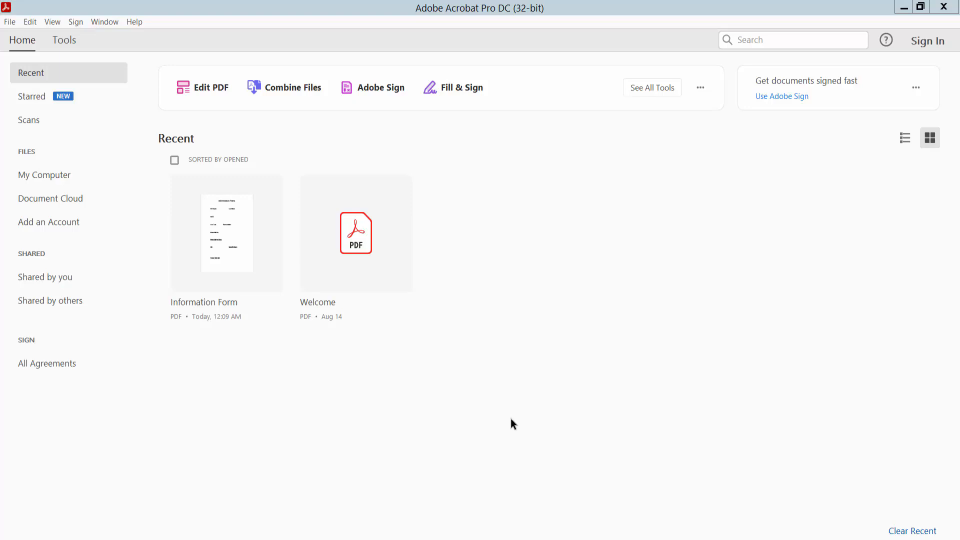
mouse_move(507, 413)
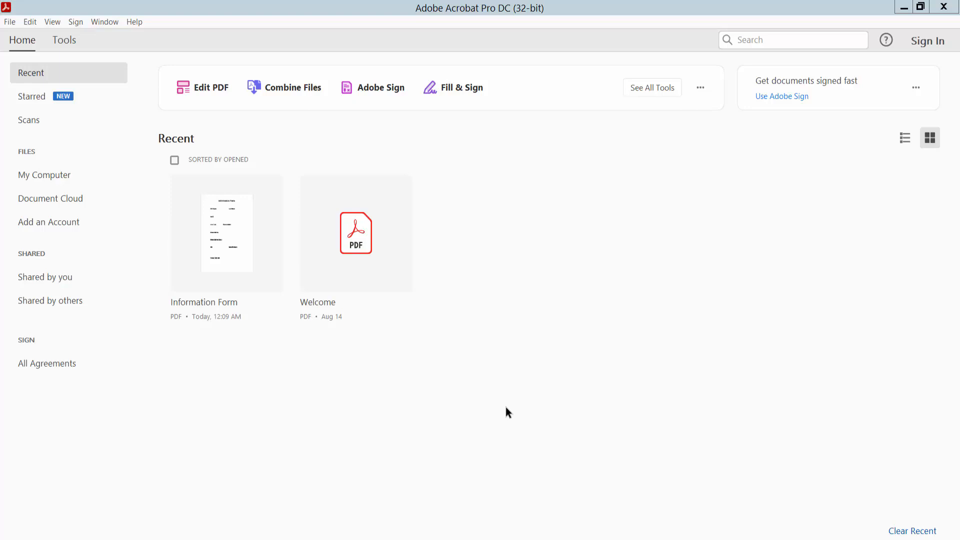
mouse_move(497, 140)
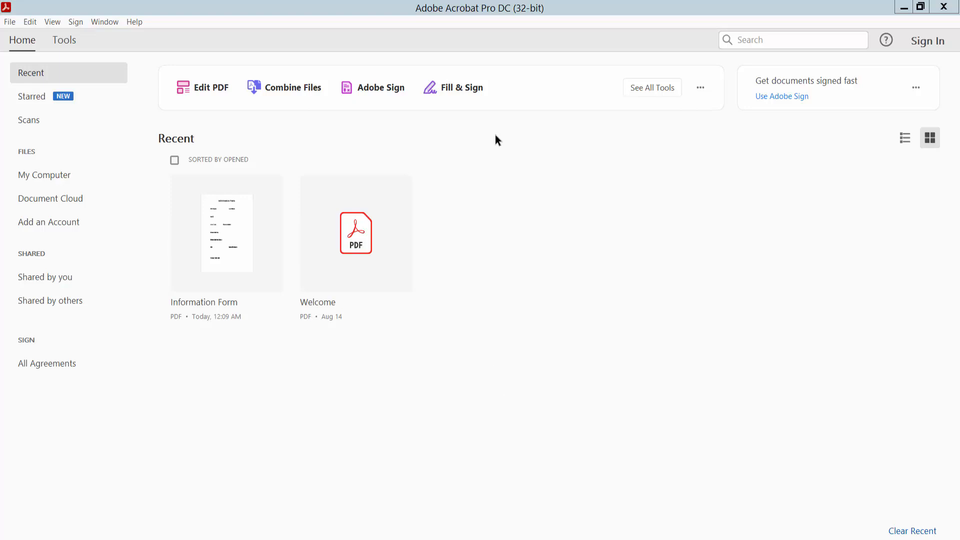
mouse_move(10, 21)
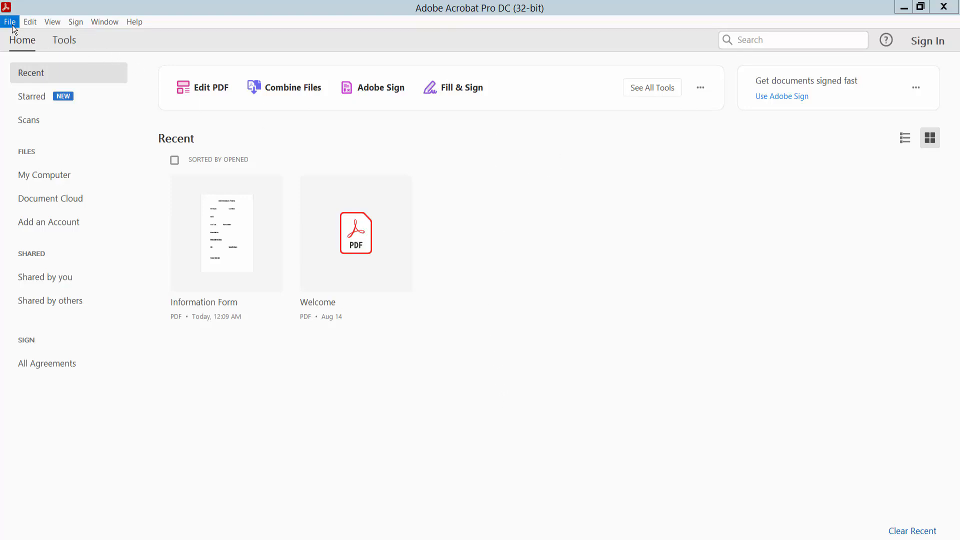
Start opening an existing PDF via File > Open from the Acrobat home screen.
click(75, 21)
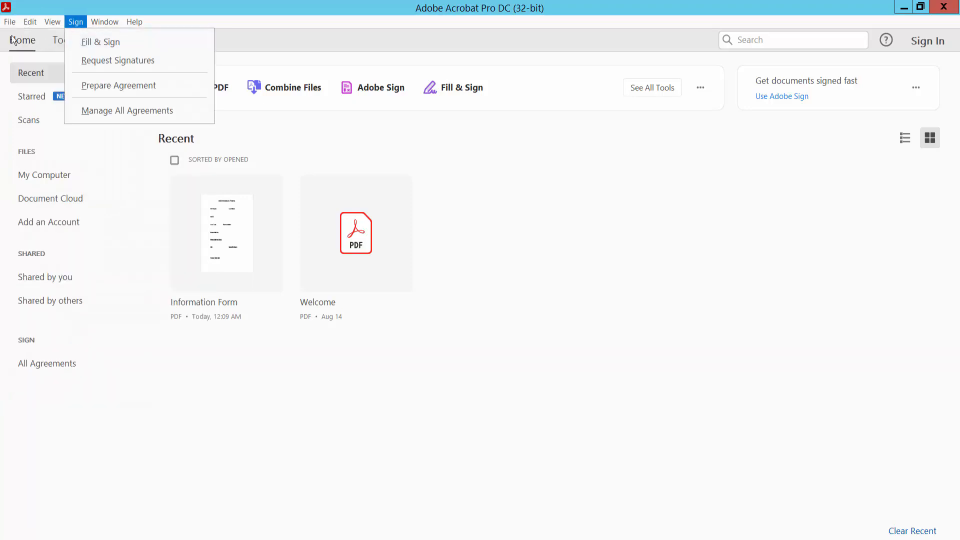
click(10, 21)
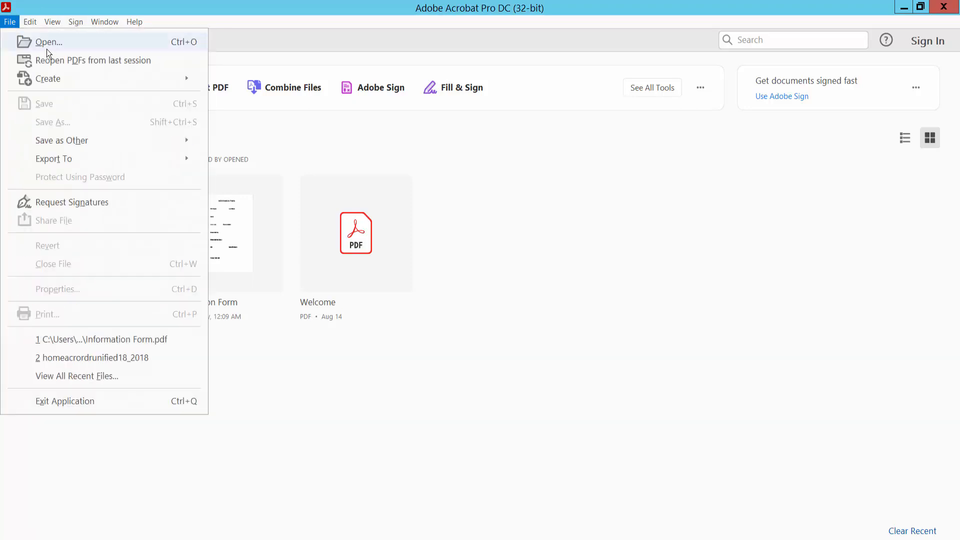
click(48, 42)
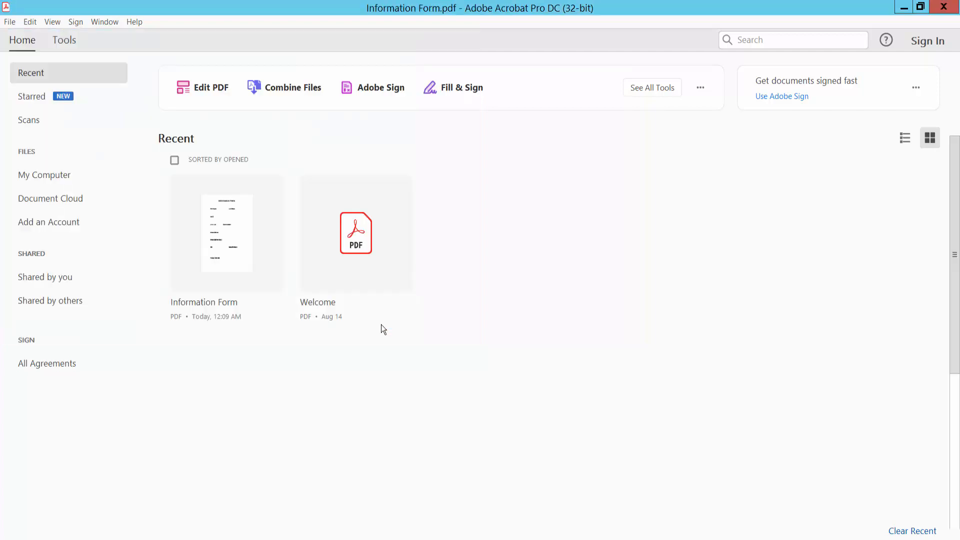
Open Information Form.pdf and run Prepare Form on it, which detects no fields.
double_click(226, 233)
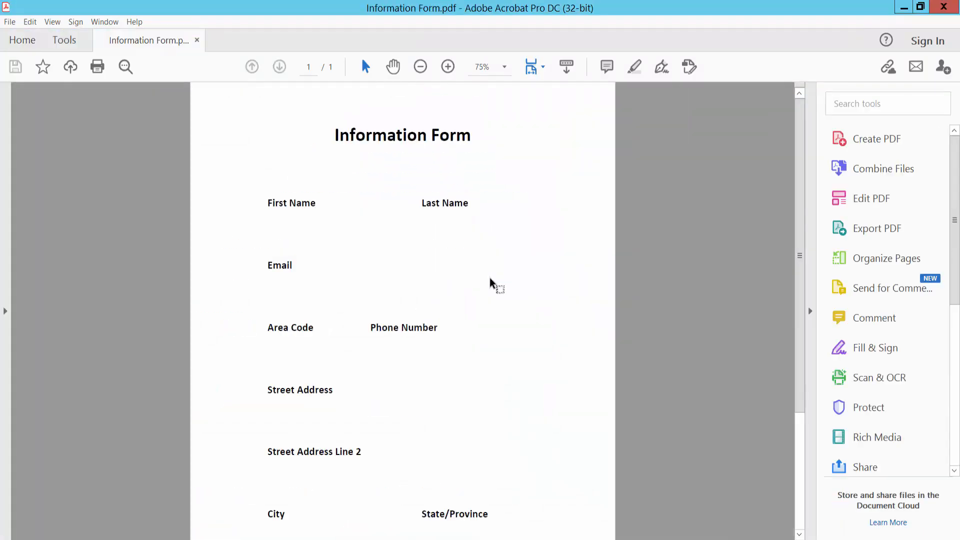
click(420, 67)
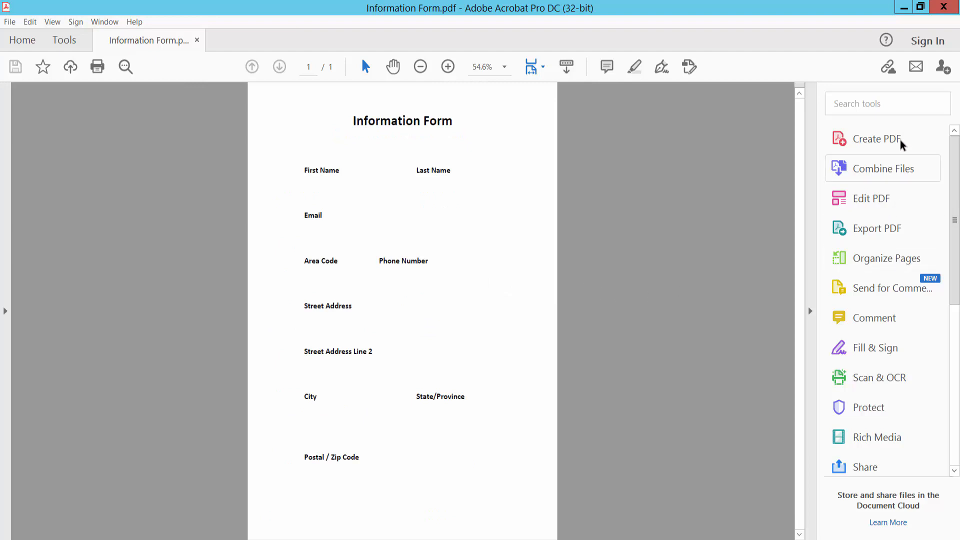
scroll(down, 3)
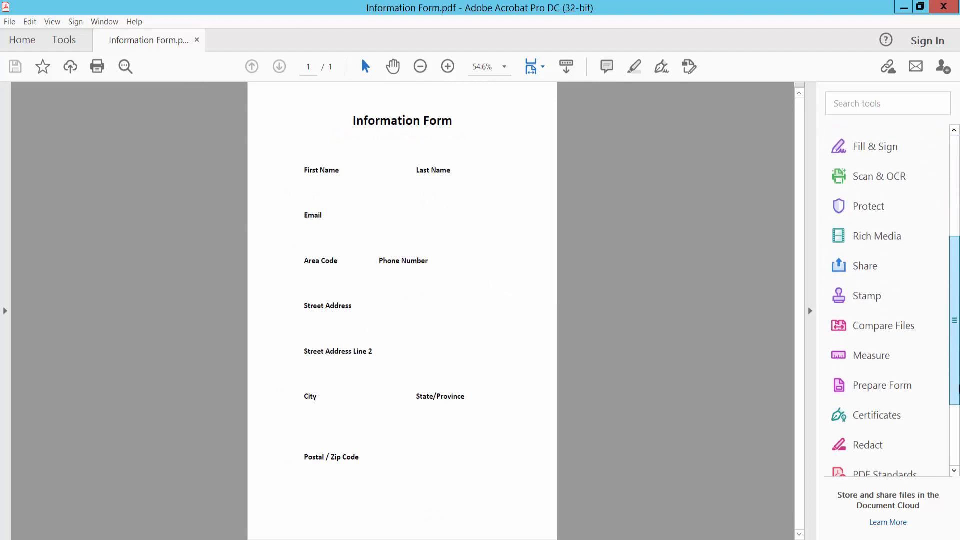
scroll(down, 3)
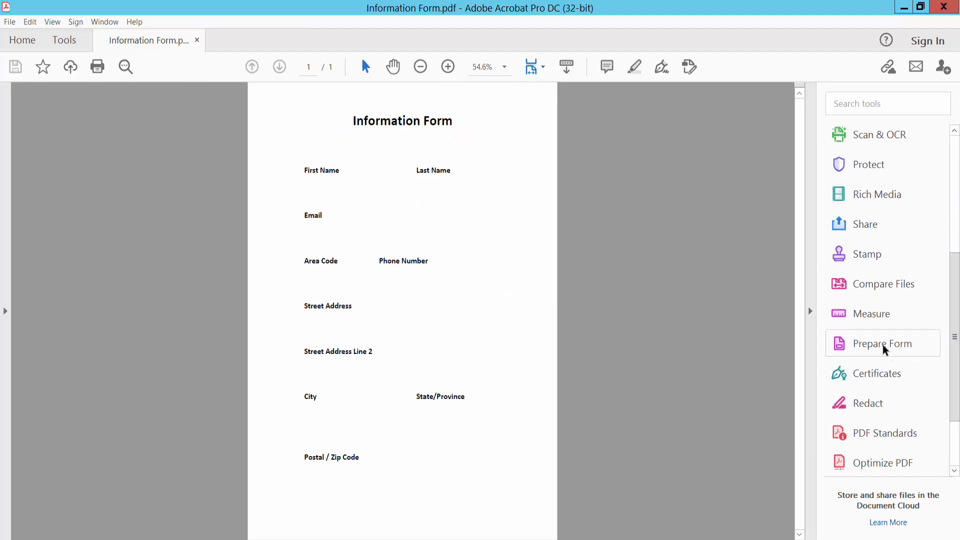
click(881, 343)
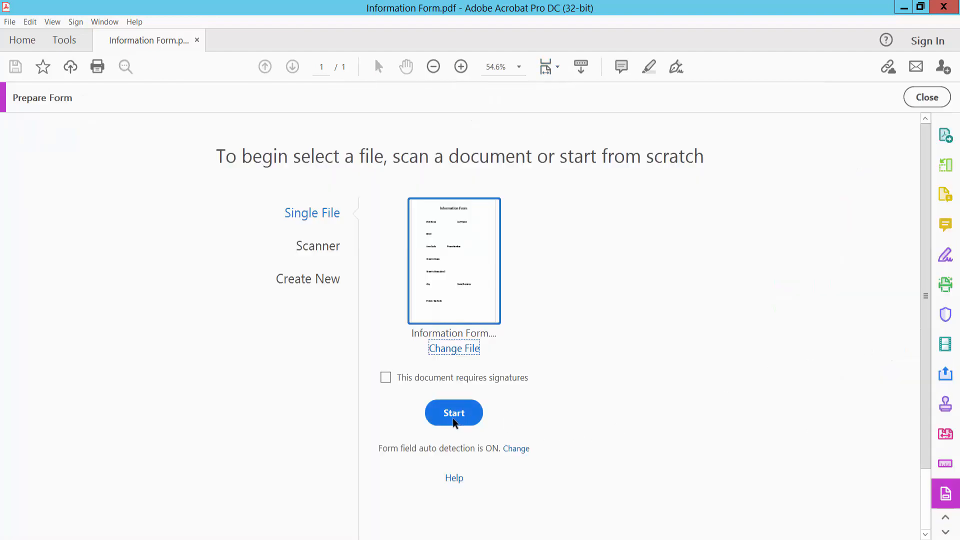
click(454, 413)
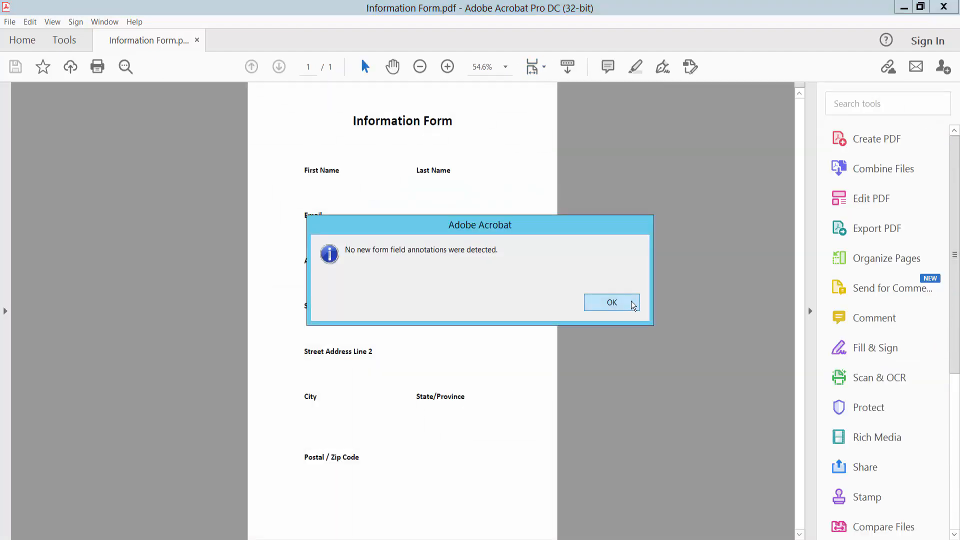
Dismiss the no-fields notice and place text fields under First Name and Last Name.
click(611, 302)
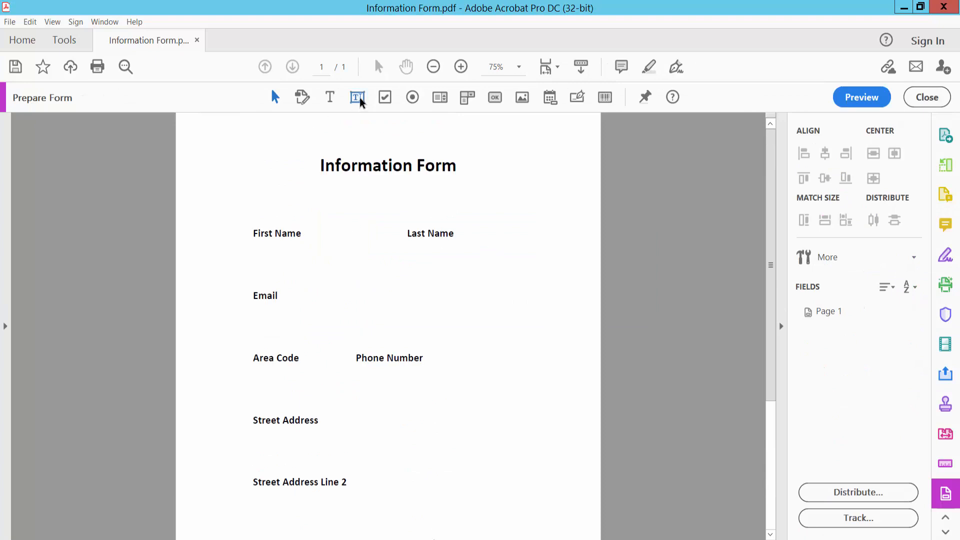
mouse_move(358, 97)
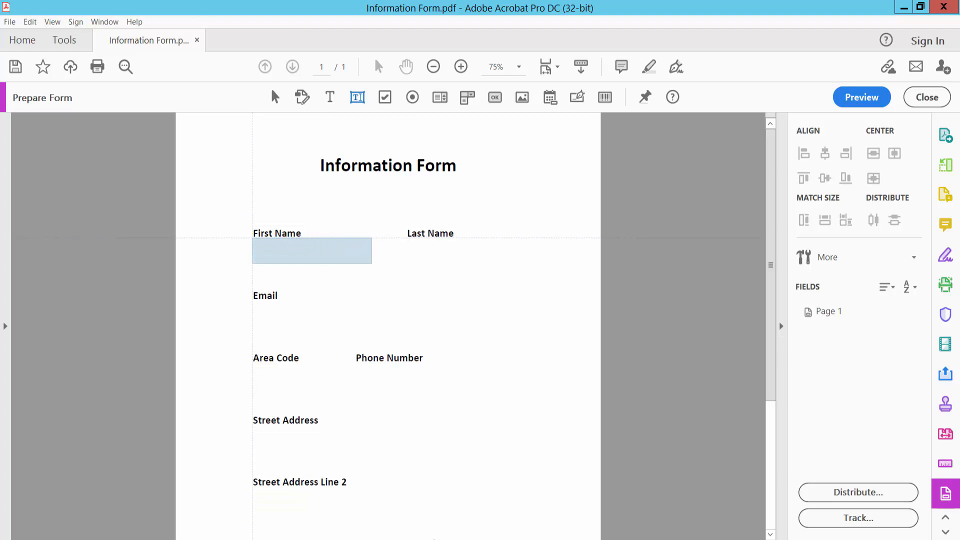
click(312, 251)
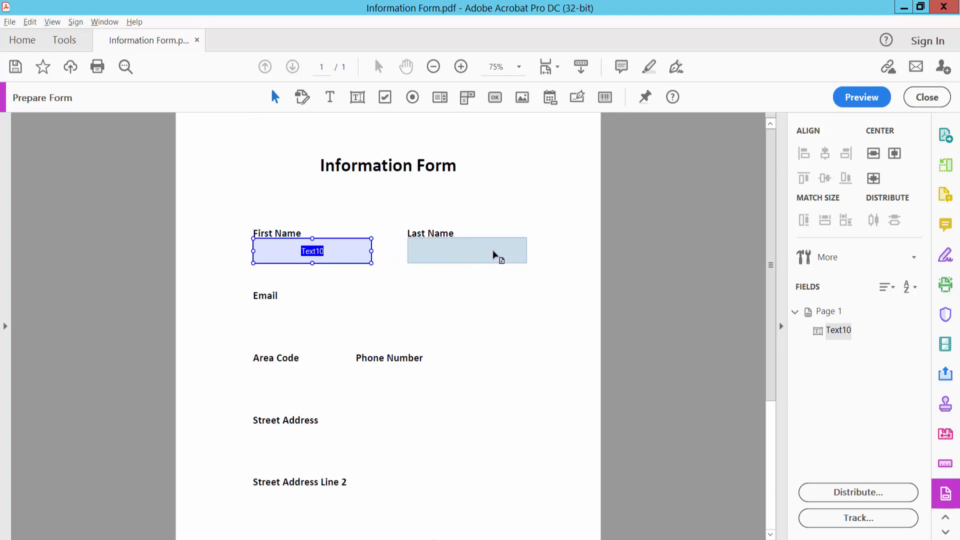
click(467, 250)
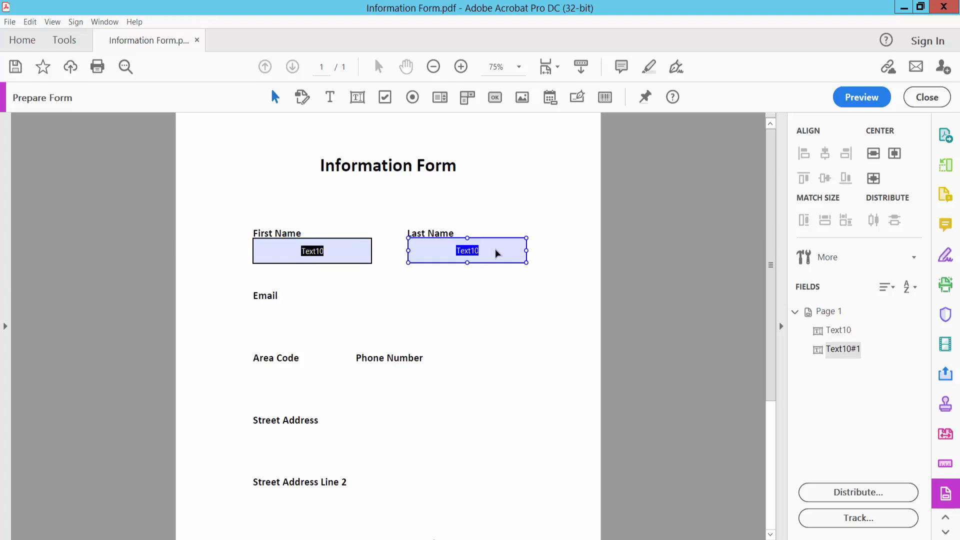
scroll(down, 3)
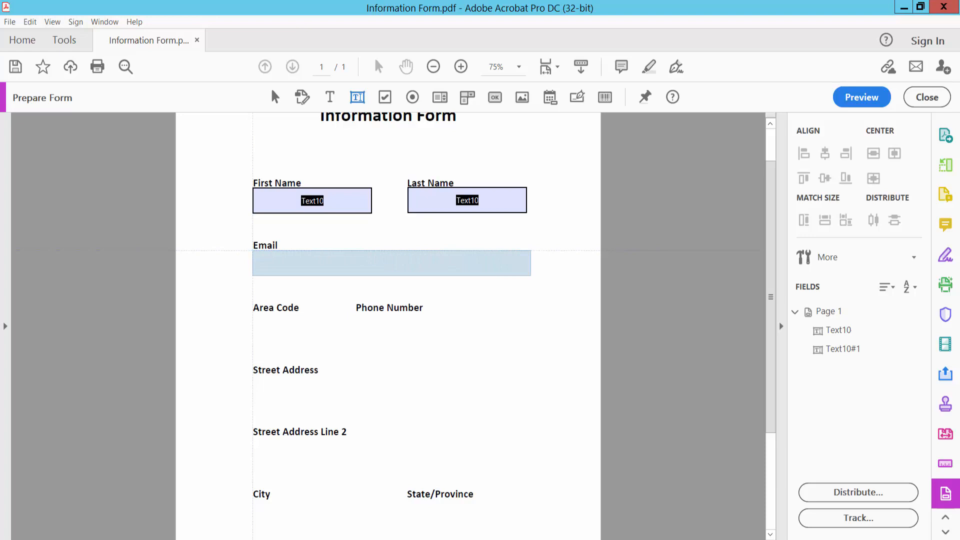
Bring up the First Name field's properties and its Appearance settings.
right_click(312, 200)
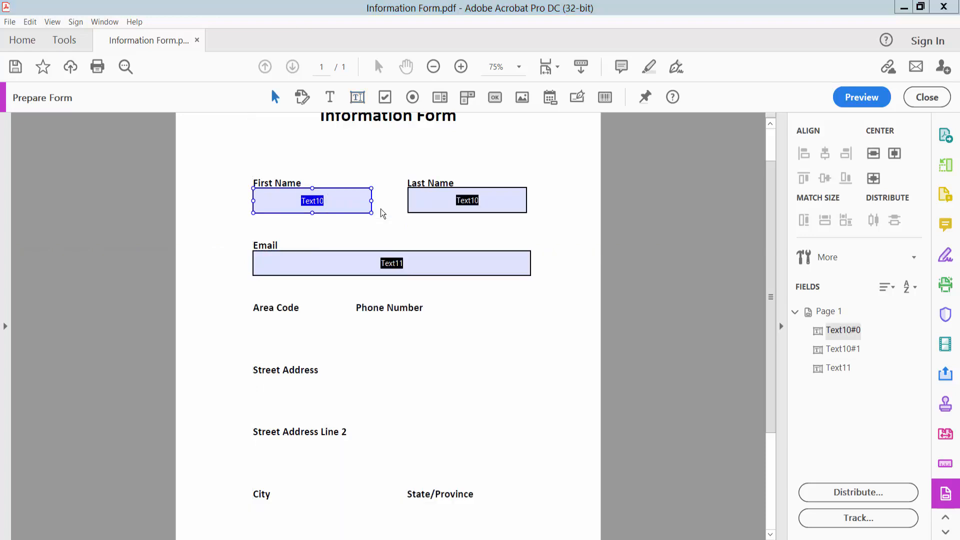
double_click(312, 201)
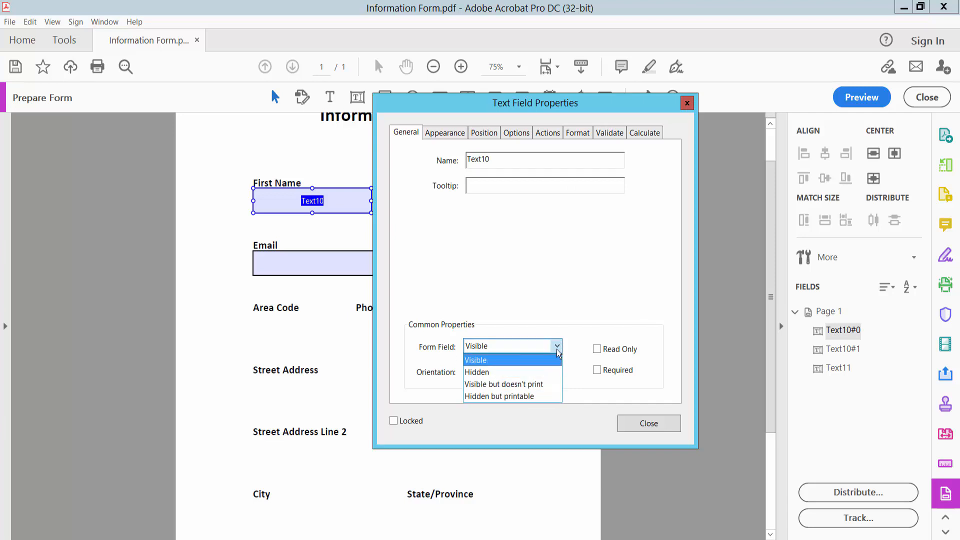
click(444, 132)
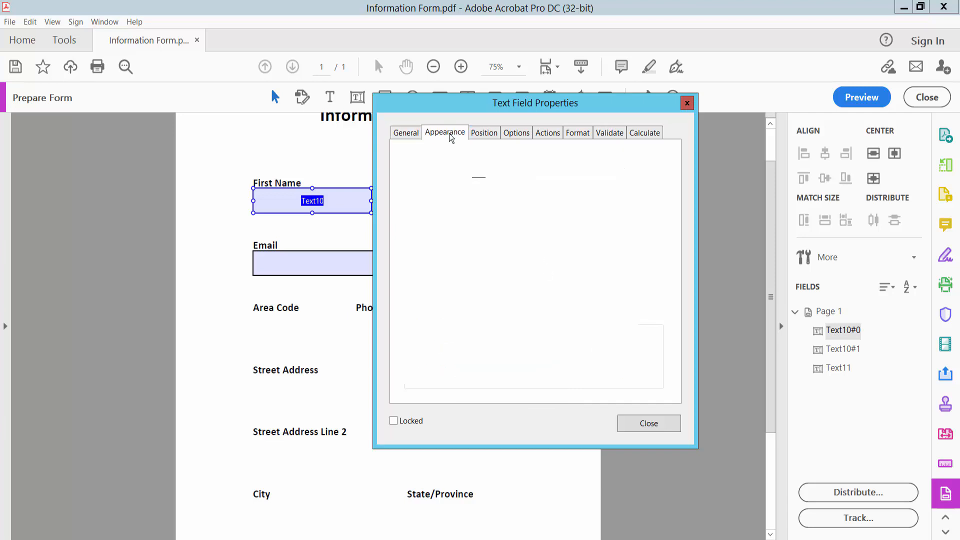
click(444, 132)
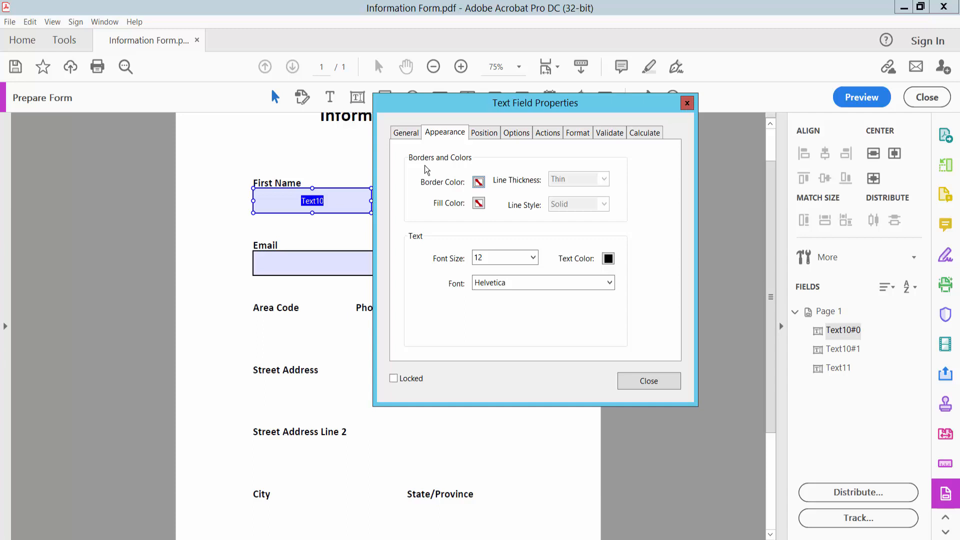
mouse_move(485, 189)
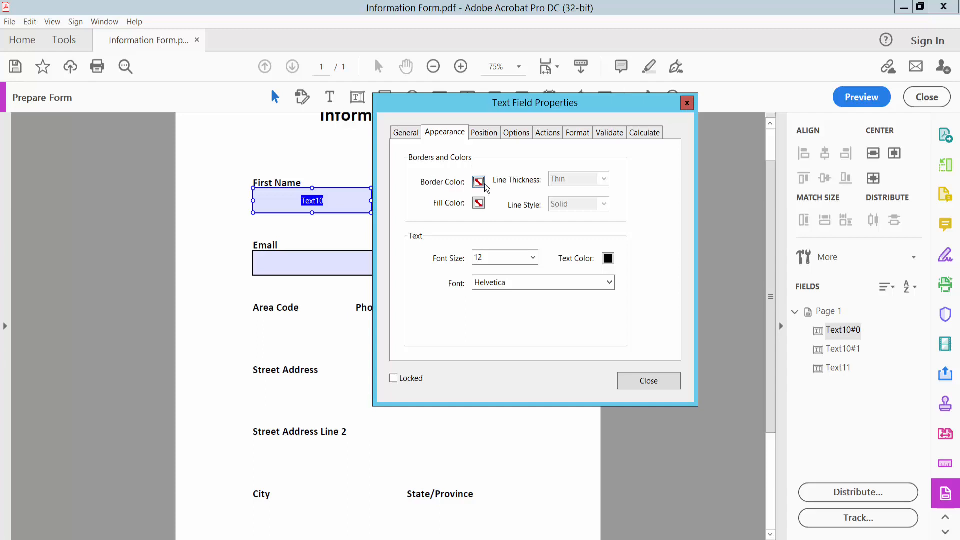
mouse_move(511, 190)
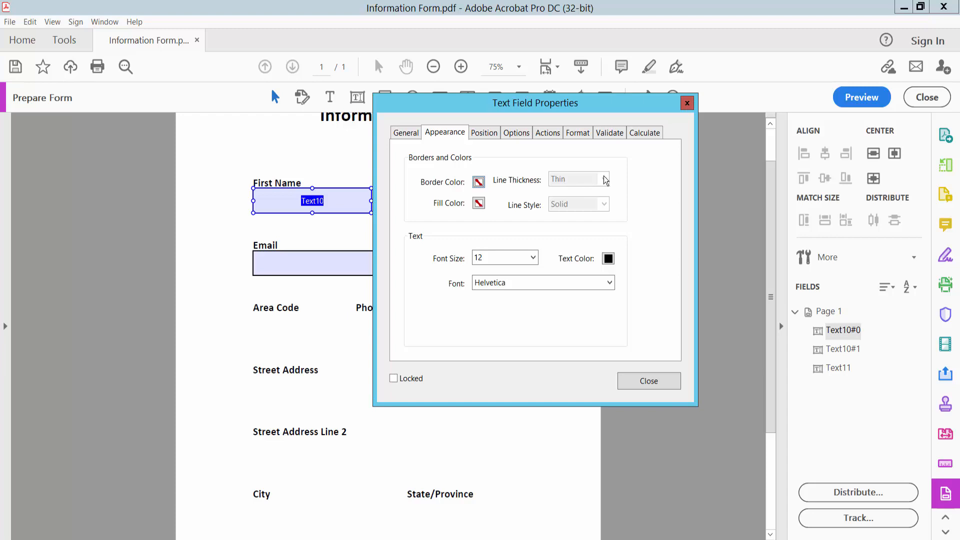
Give the First Name field no fill colour, Auto font size and Helvetica font.
click(479, 203)
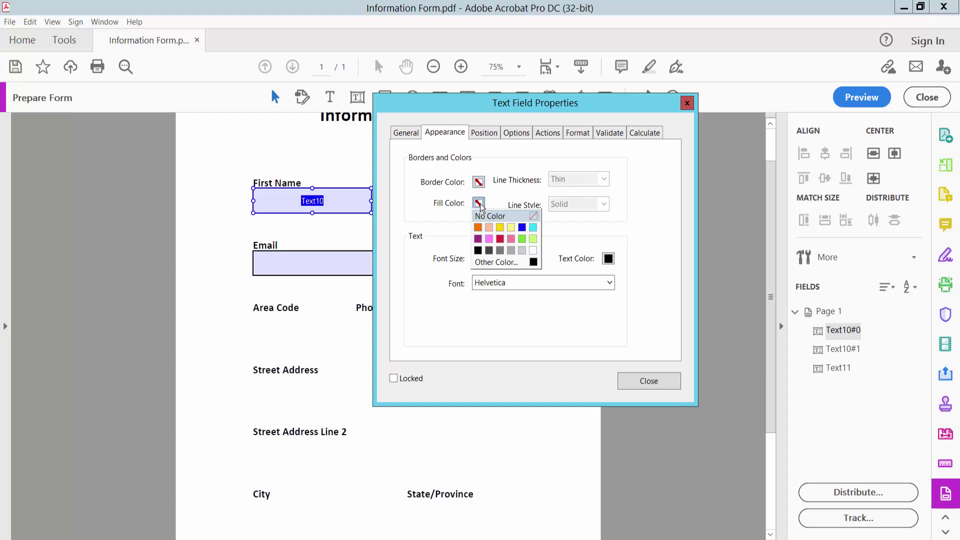
click(490, 216)
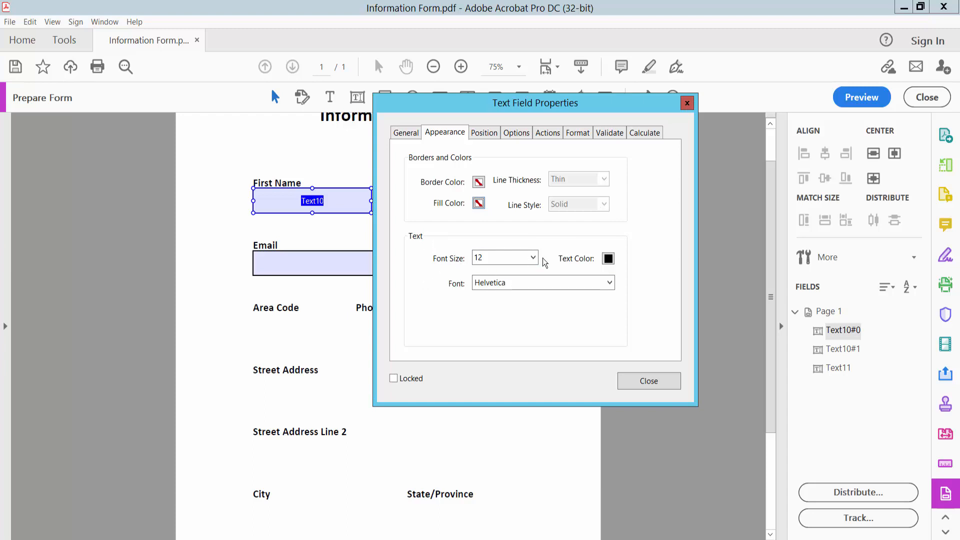
click(531, 257)
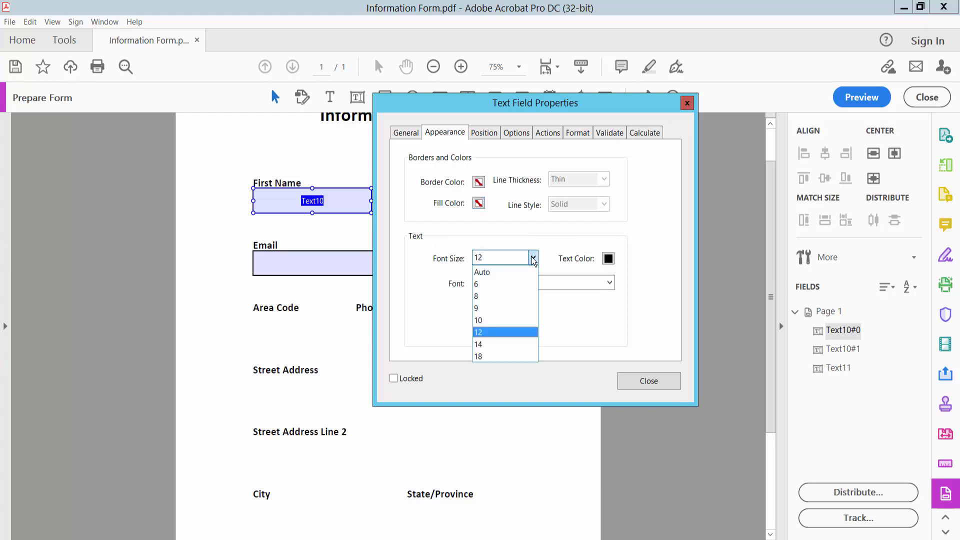
mouse_move(493, 272)
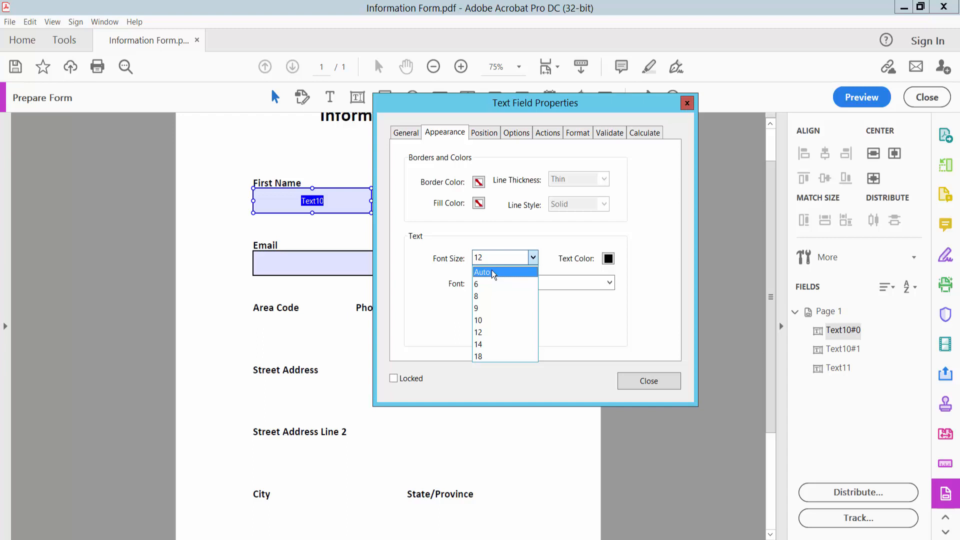
click(483, 272)
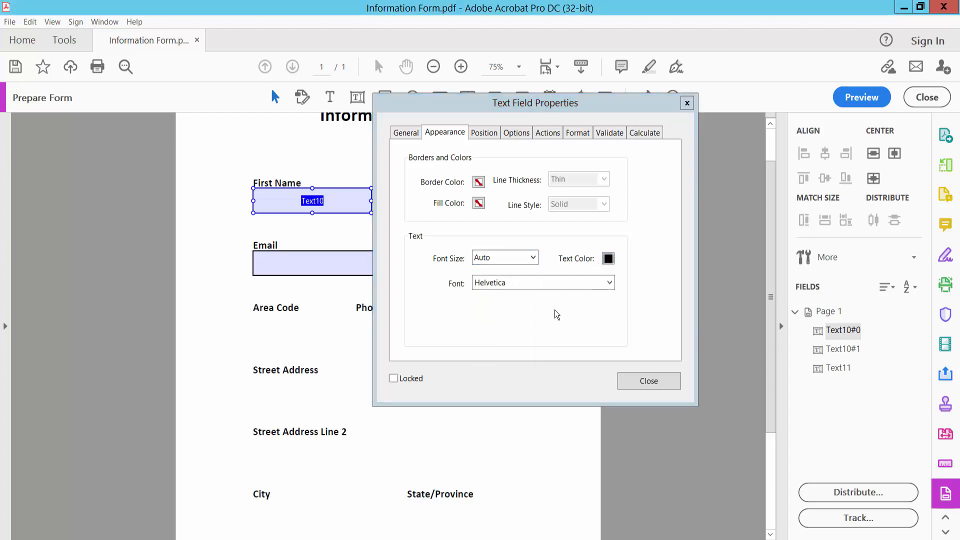
click(609, 282)
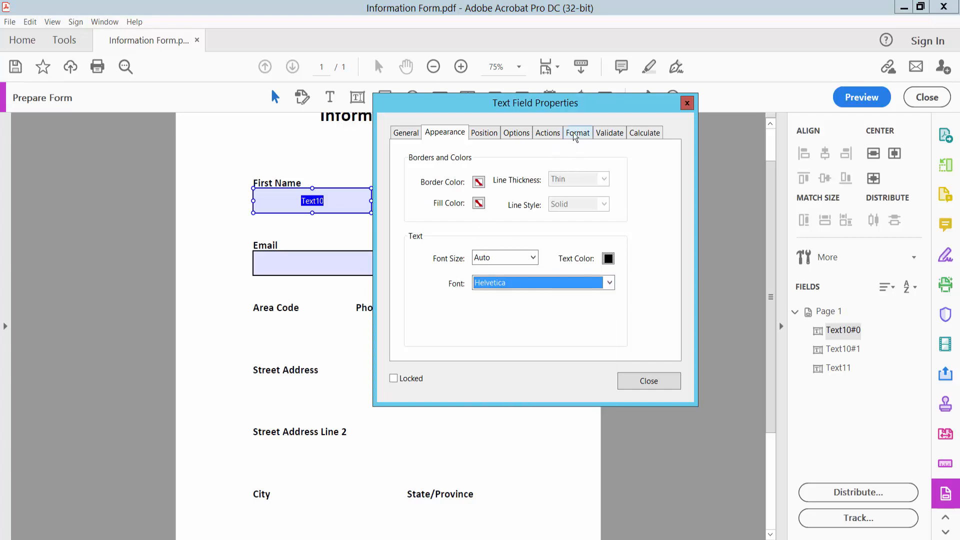
Leave the First Name field's format category set to None.
click(577, 133)
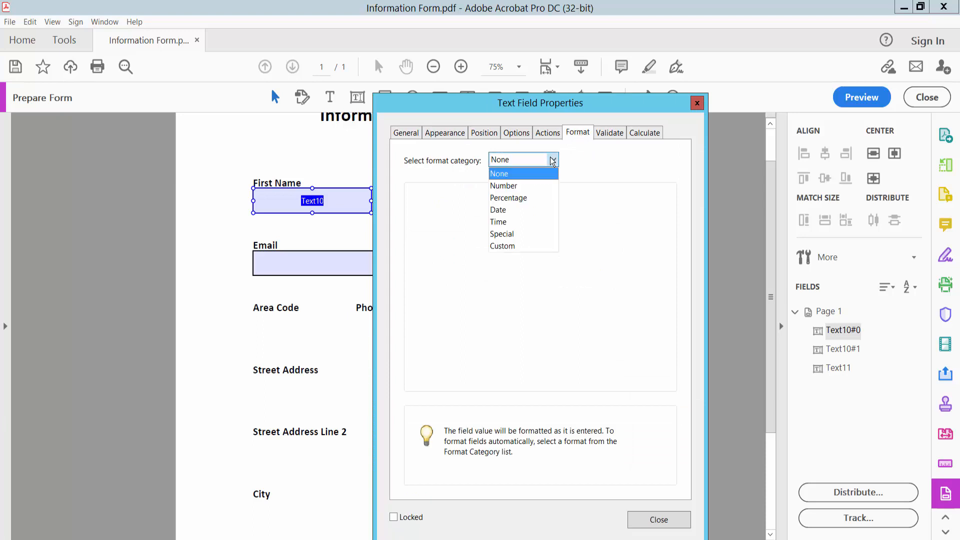
mouse_move(503, 186)
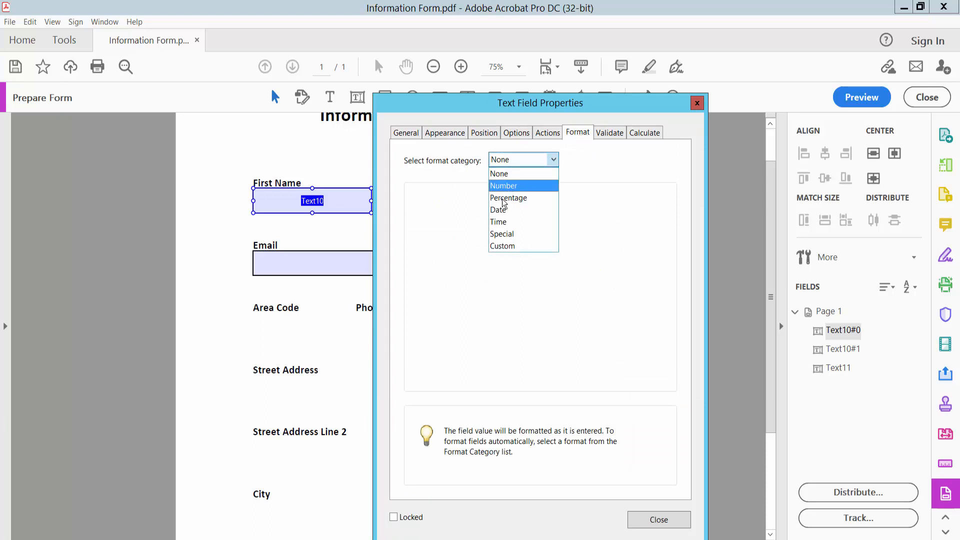
mouse_move(504, 176)
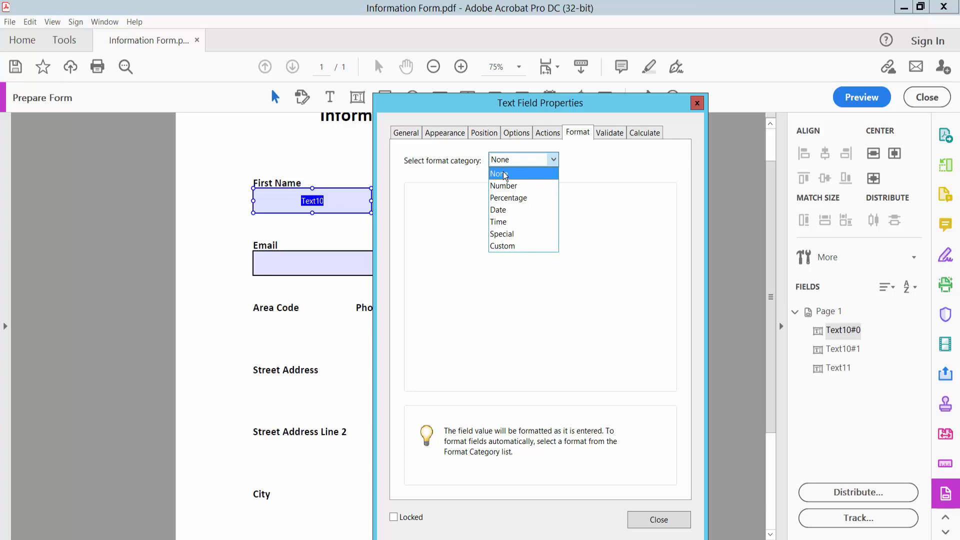
click(498, 174)
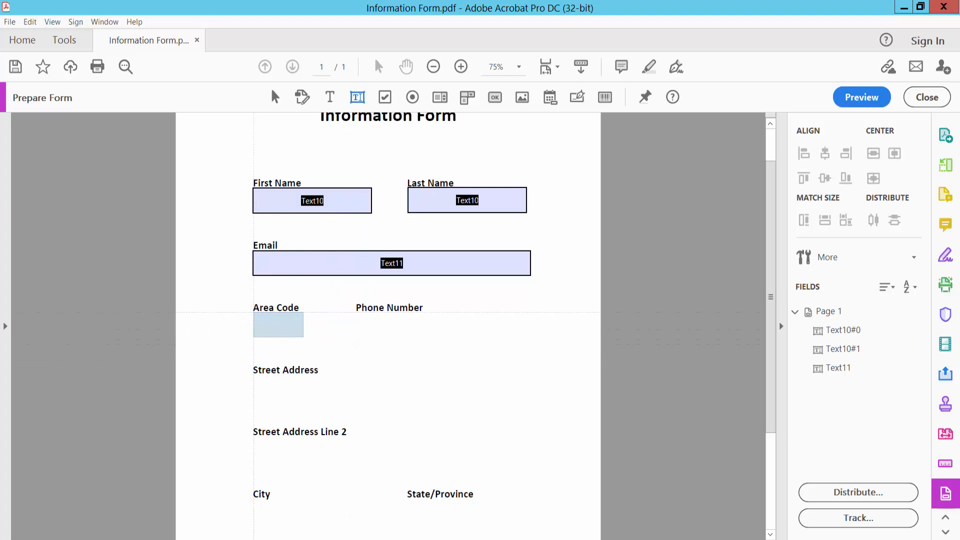
Add an Area Code text field with the Special Zip Code format.
click(277, 324)
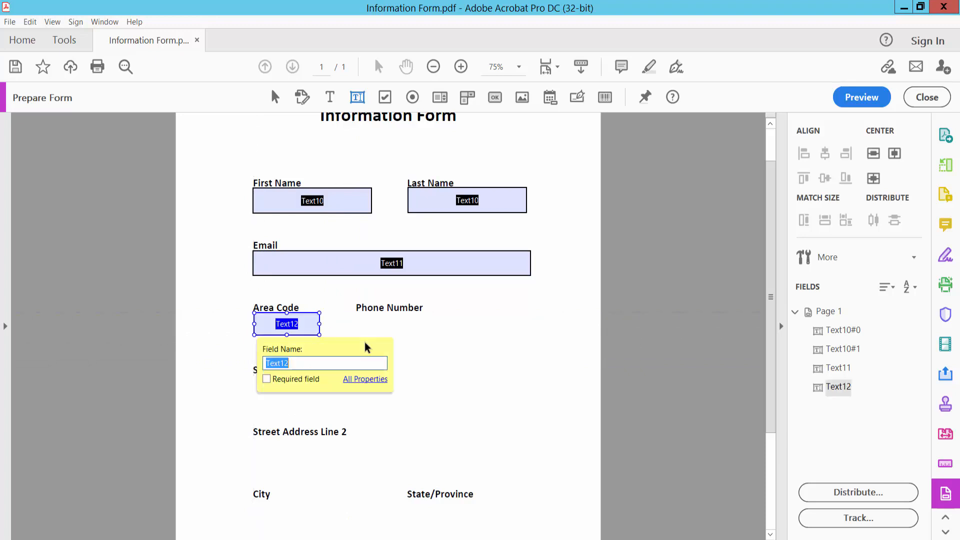
right_click(287, 323)
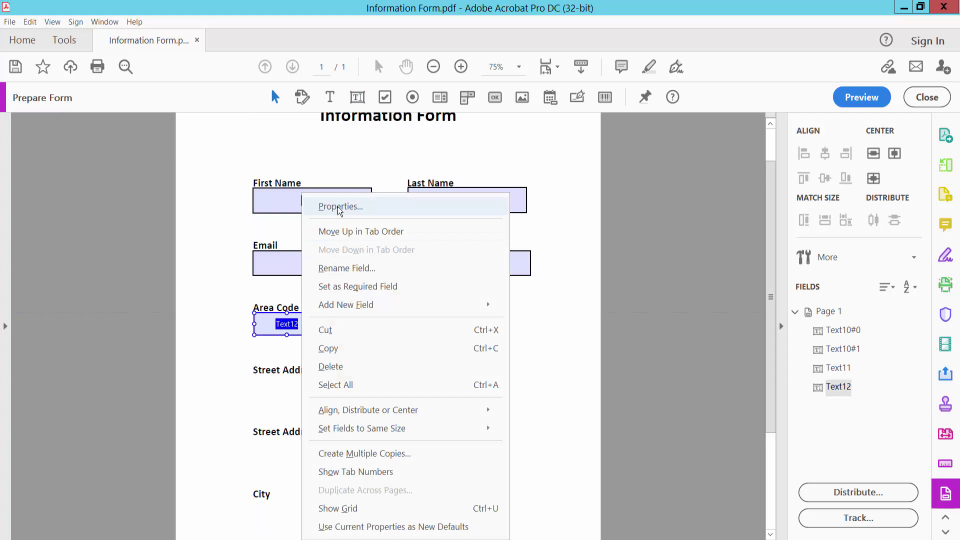
click(340, 206)
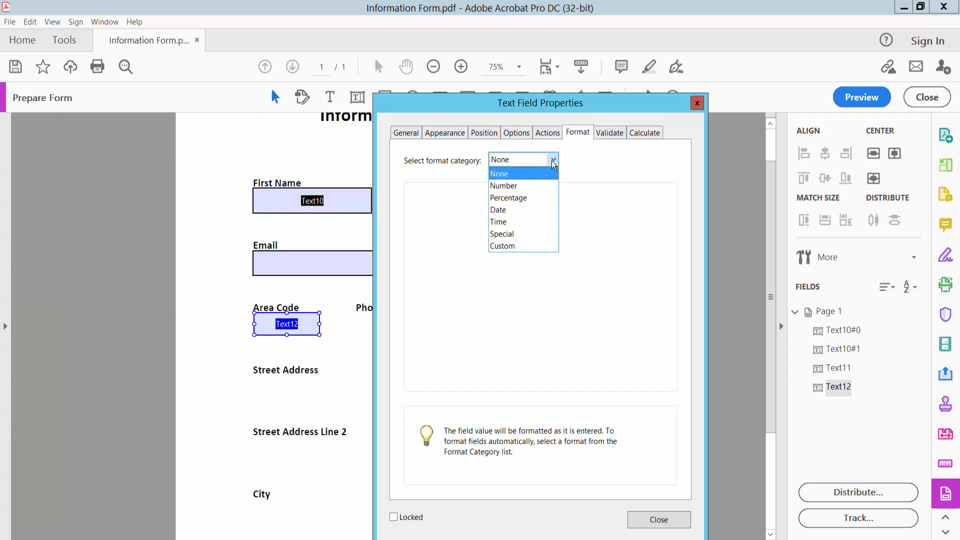
mouse_move(515, 234)
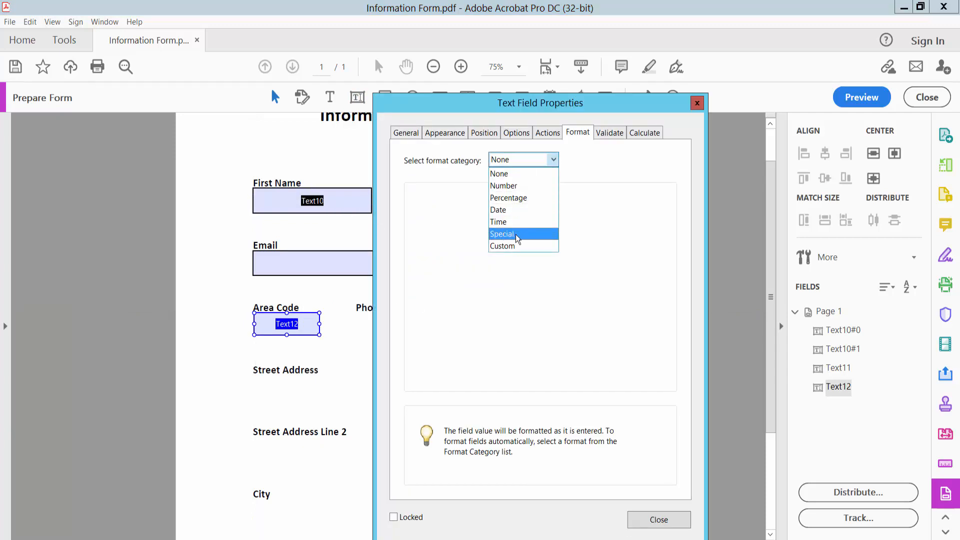
click(502, 234)
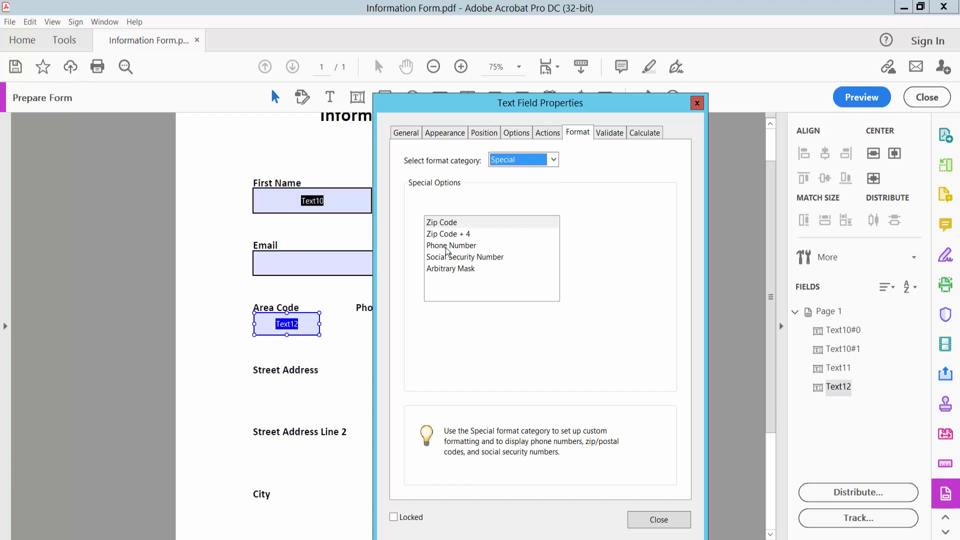
mouse_move(443, 228)
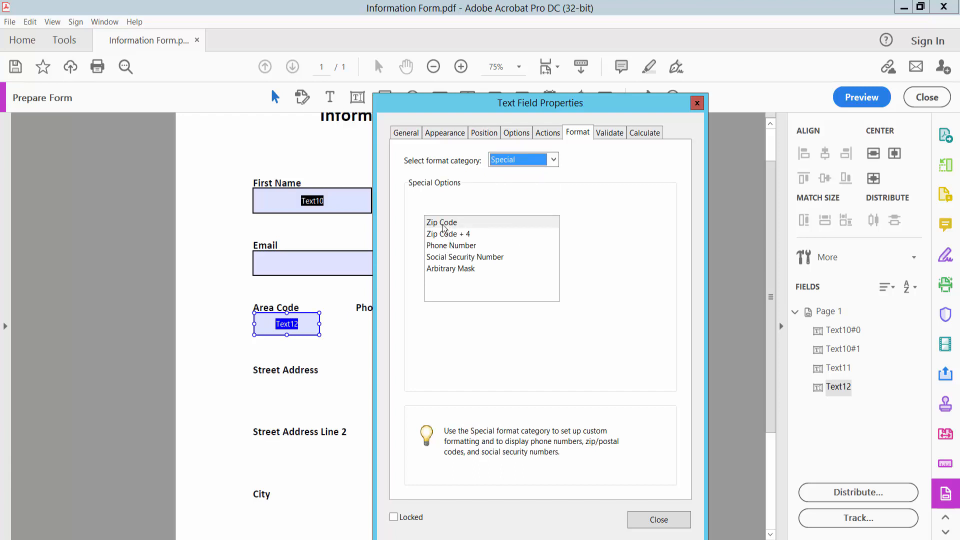
click(441, 222)
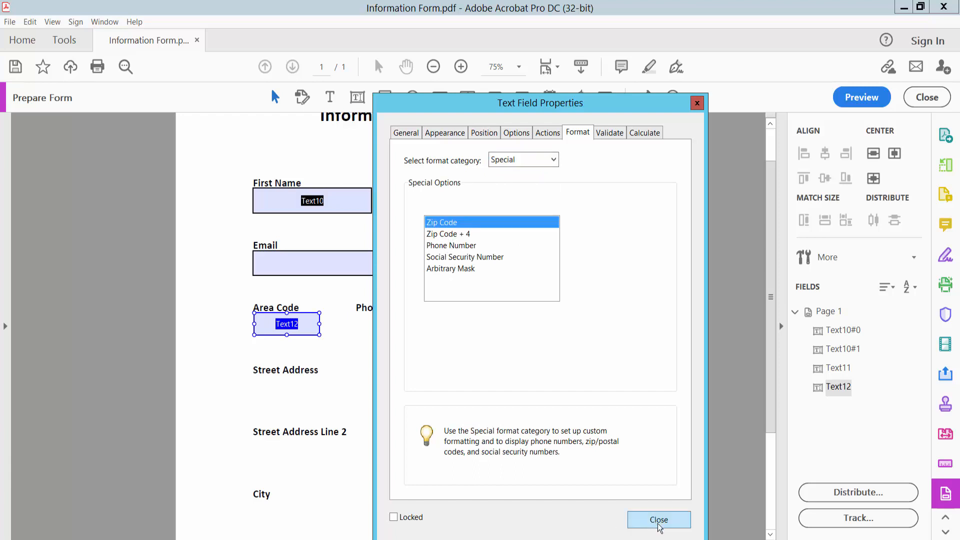
click(658, 519)
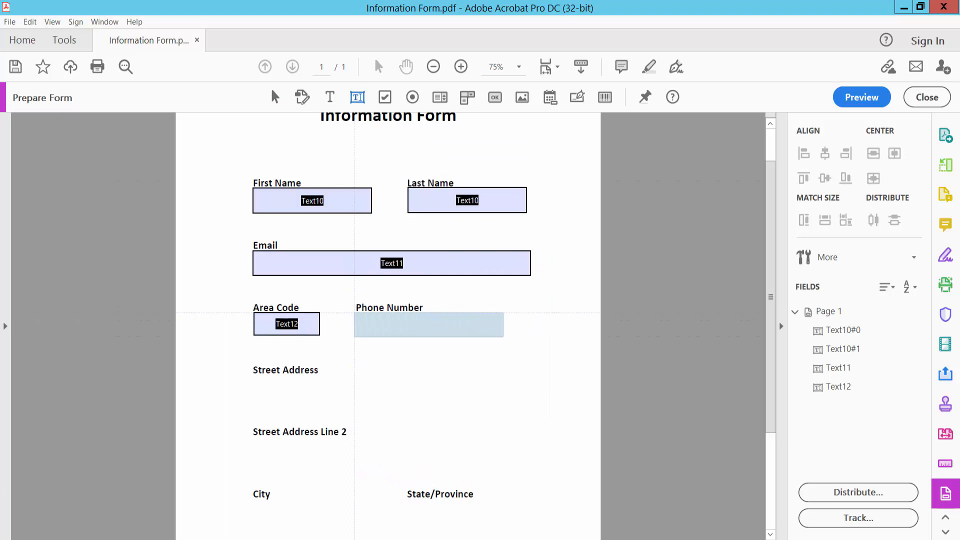
Add a Phone Number text field with the Special Phone Number format.
click(429, 324)
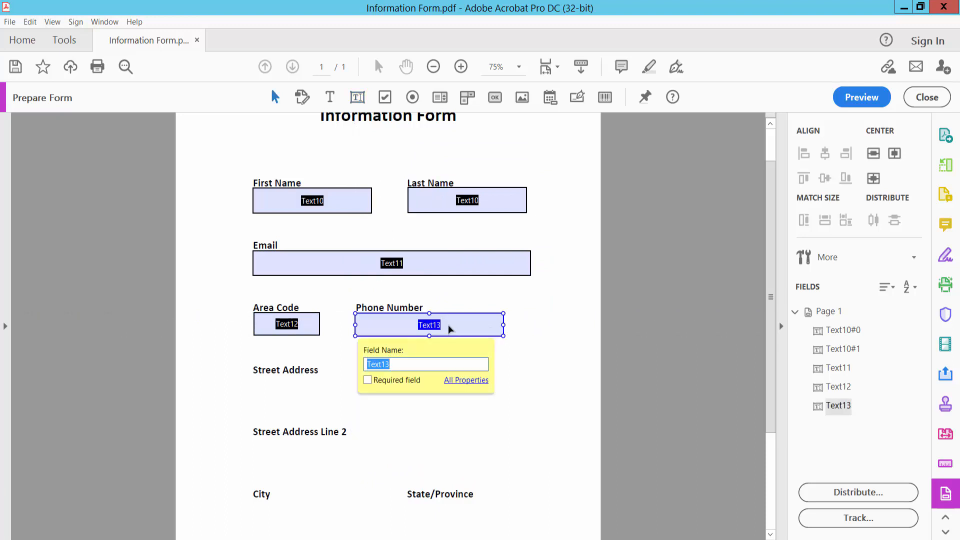
click(466, 380)
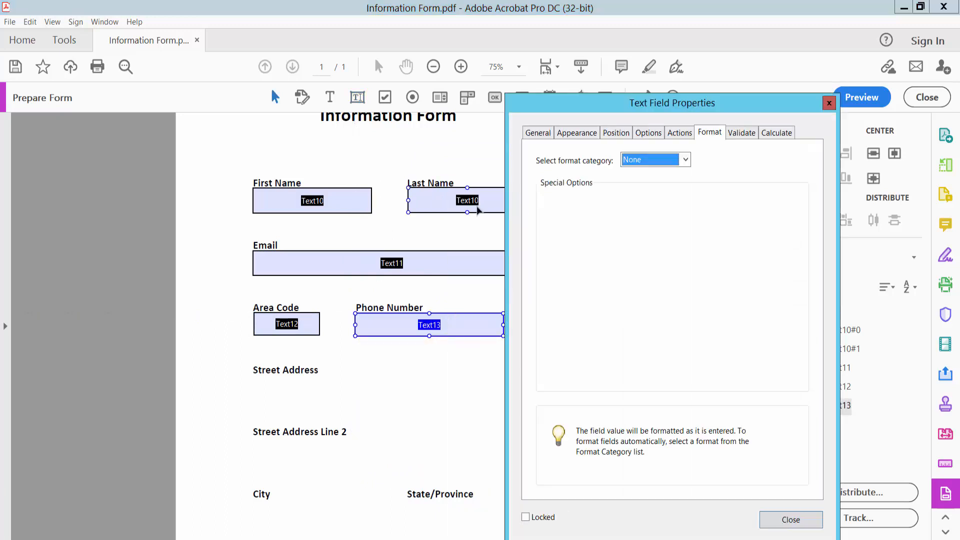
click(538, 133)
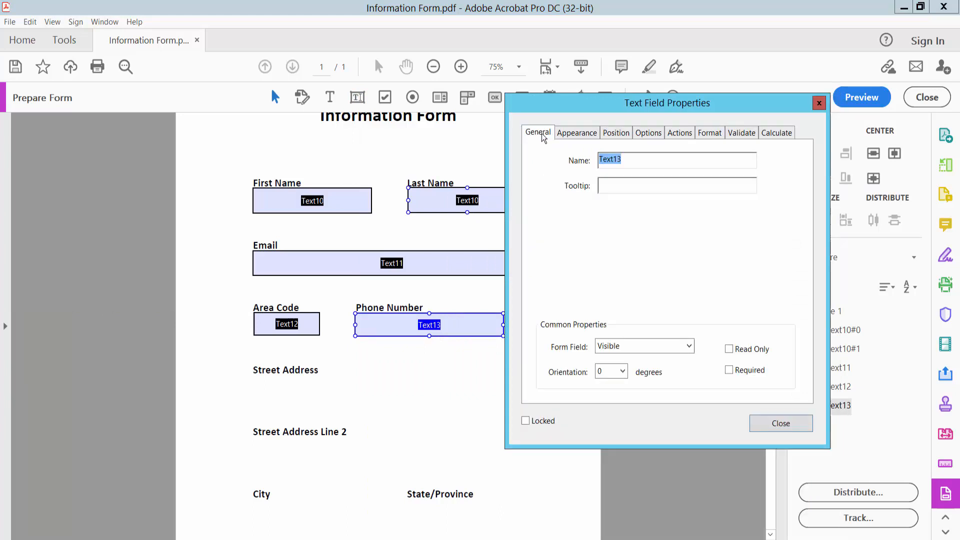
click(709, 133)
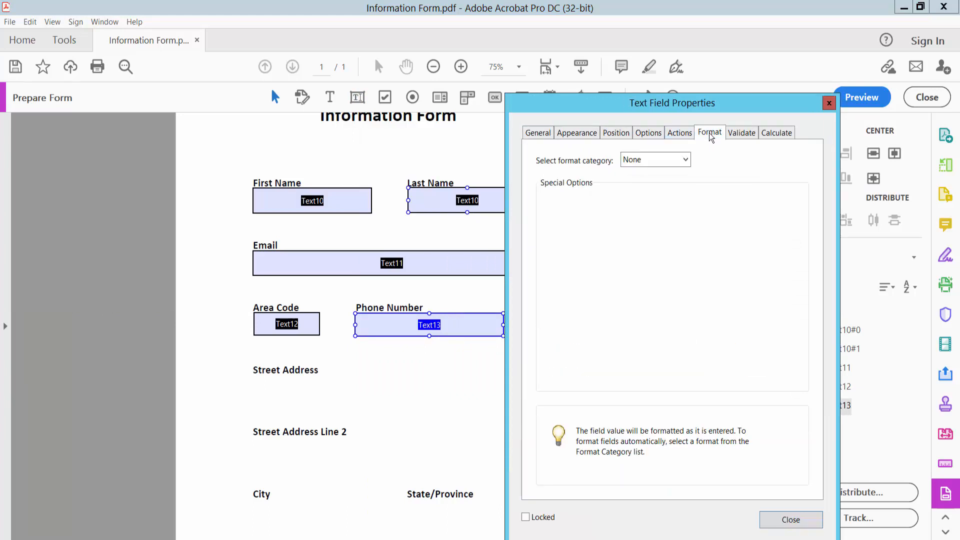
click(653, 159)
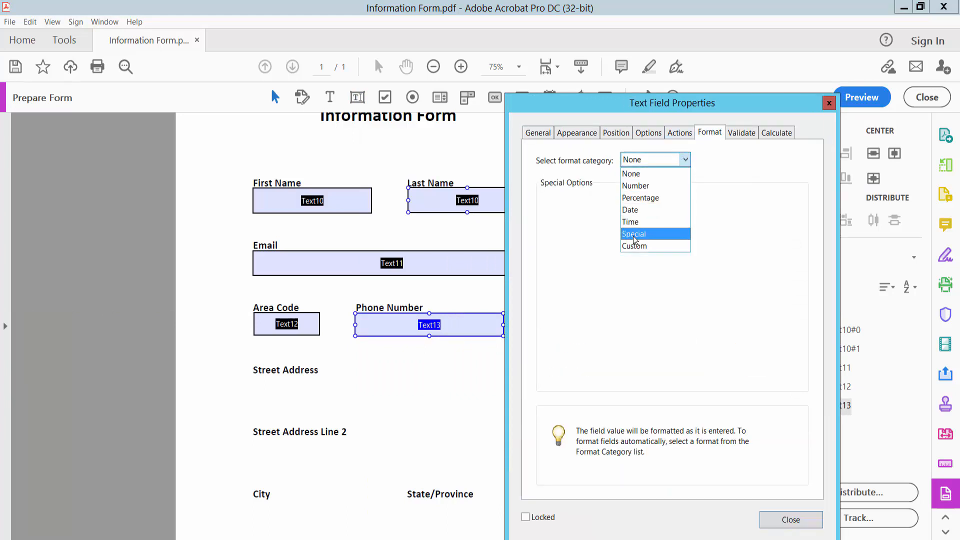
click(634, 234)
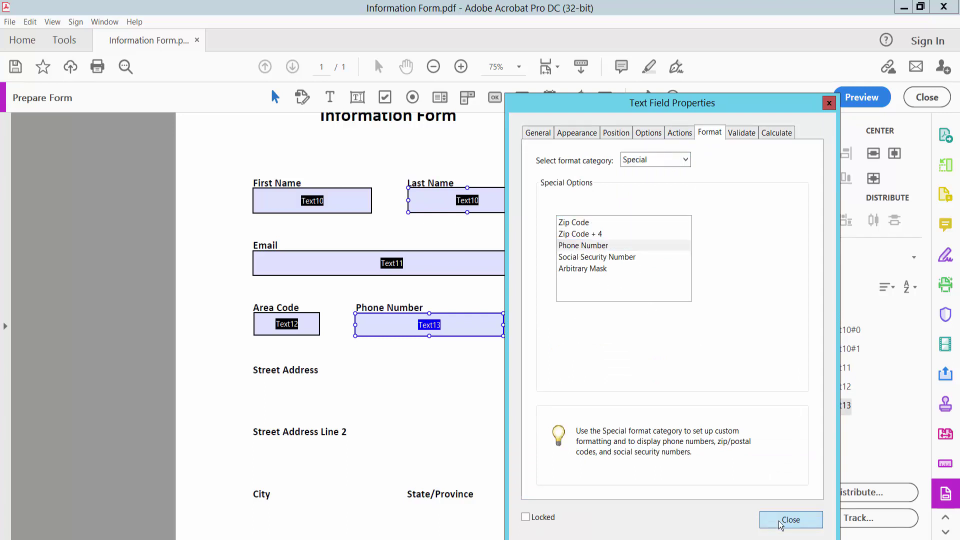
click(790, 520)
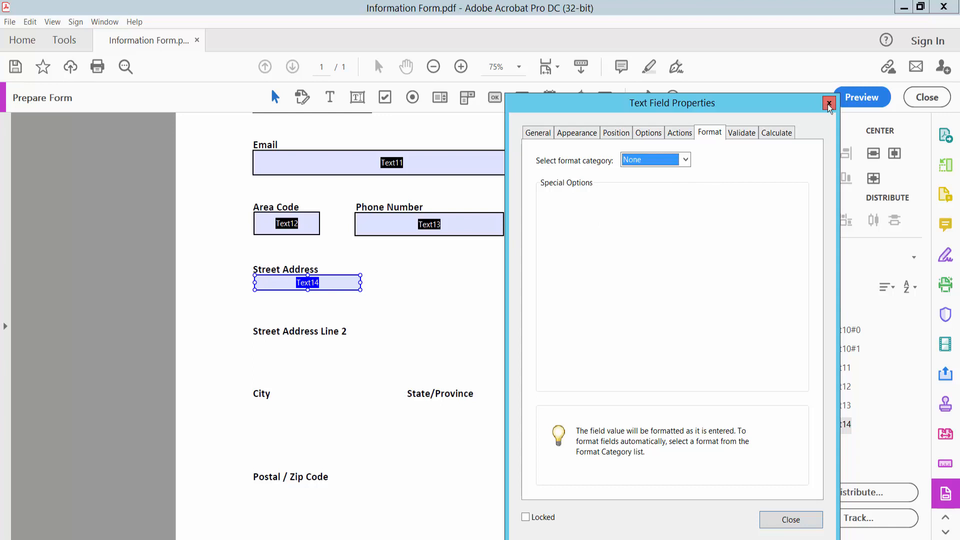
Close the Street Address properties and place a text field under State/Province.
click(828, 102)
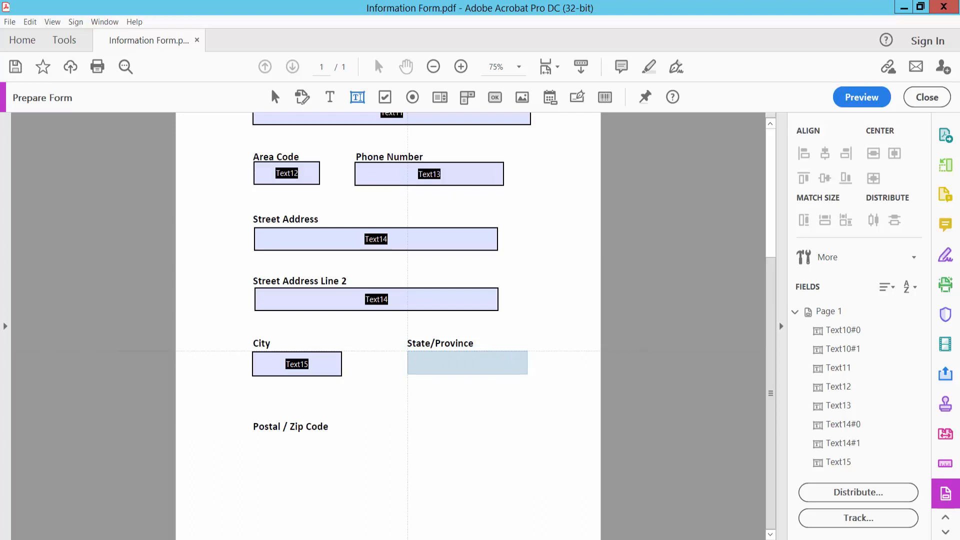
click(467, 362)
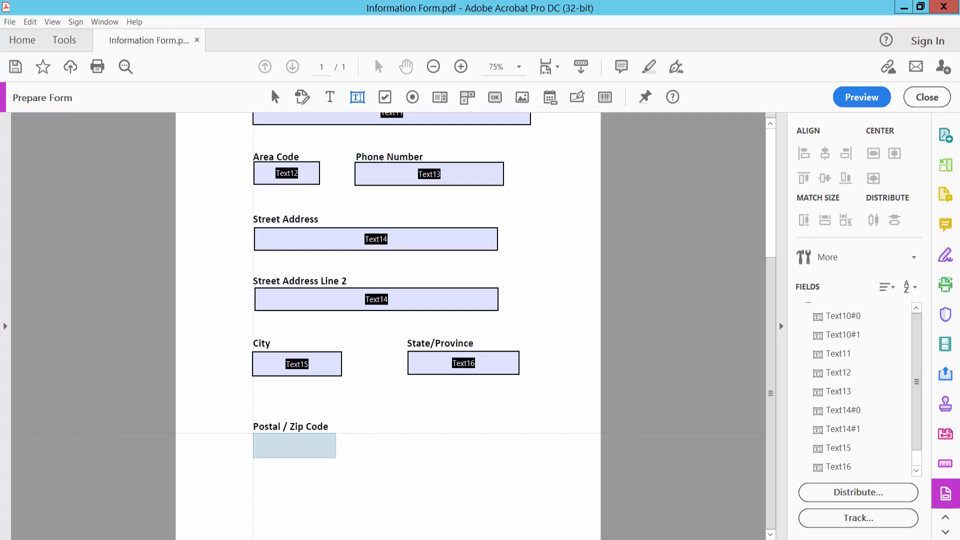
Give the Postal / Zip Code field the Special Zip Code + 4 format.
right_click(294, 446)
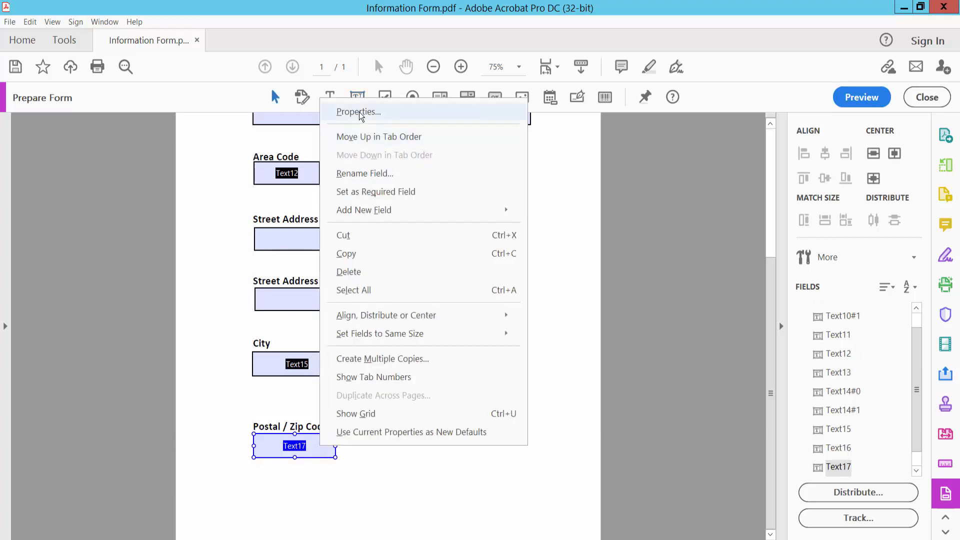
click(358, 112)
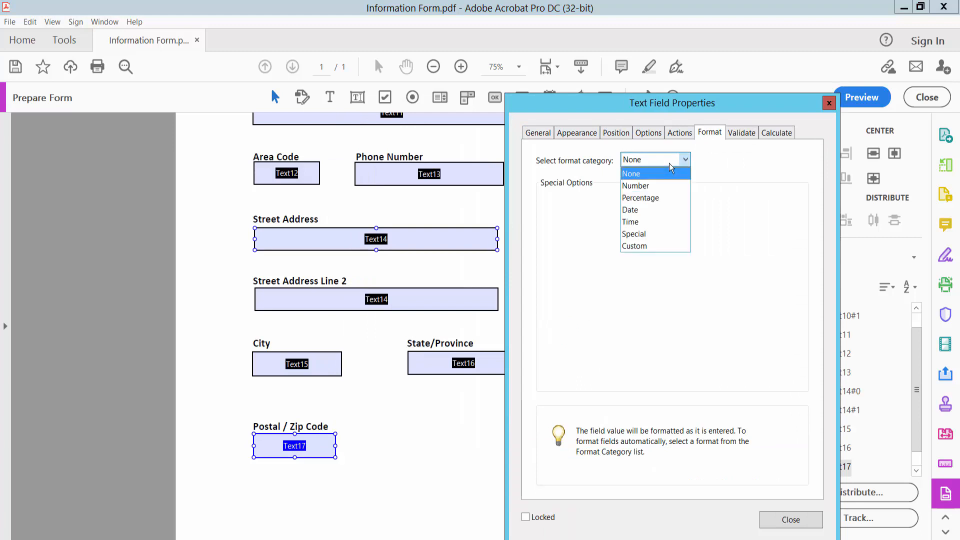
click(634, 234)
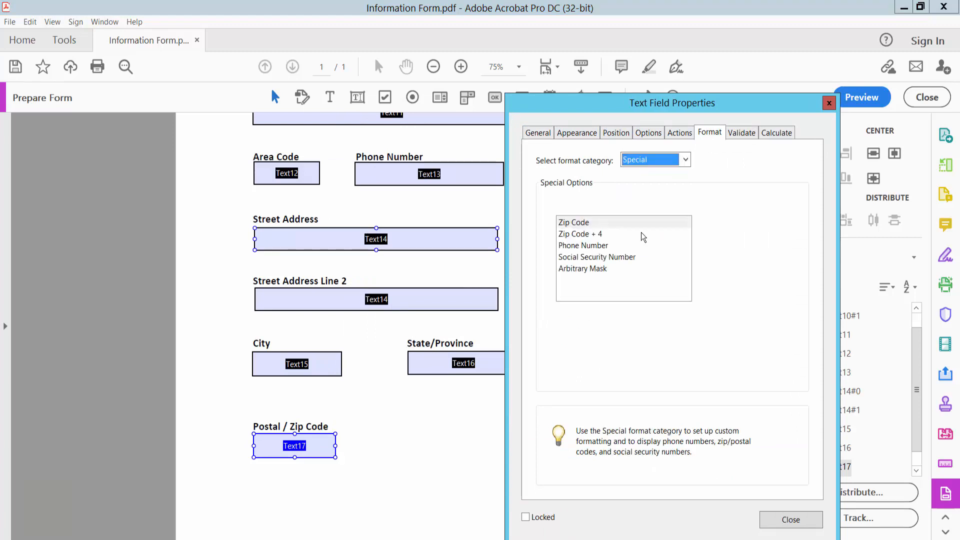
click(580, 234)
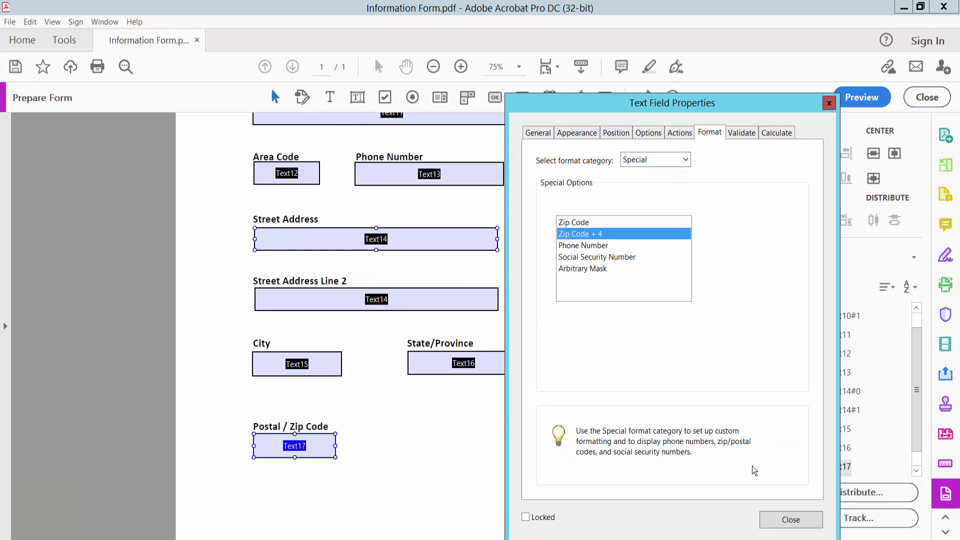
click(790, 519)
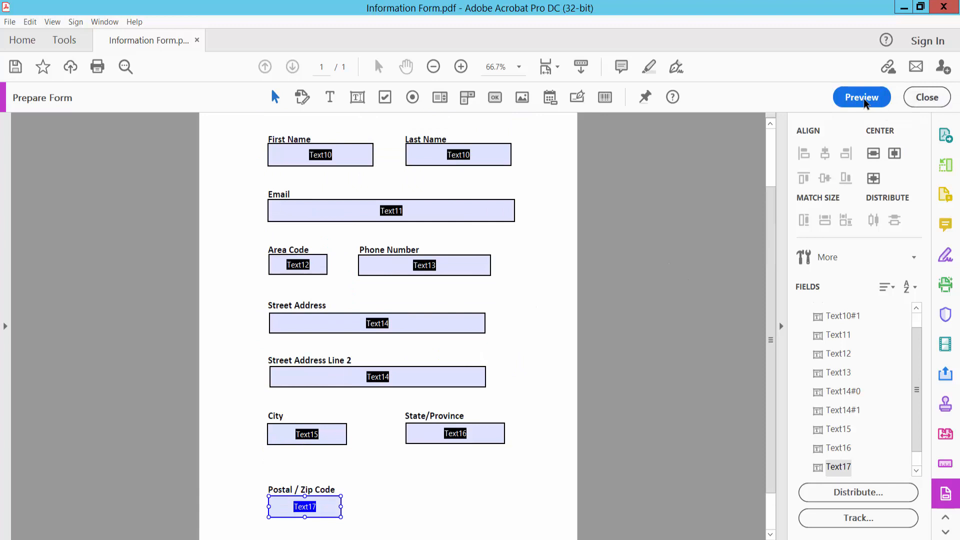
In Preview, fill the name fields with 'text', an email ending gmail.com and area code 25.
click(861, 97)
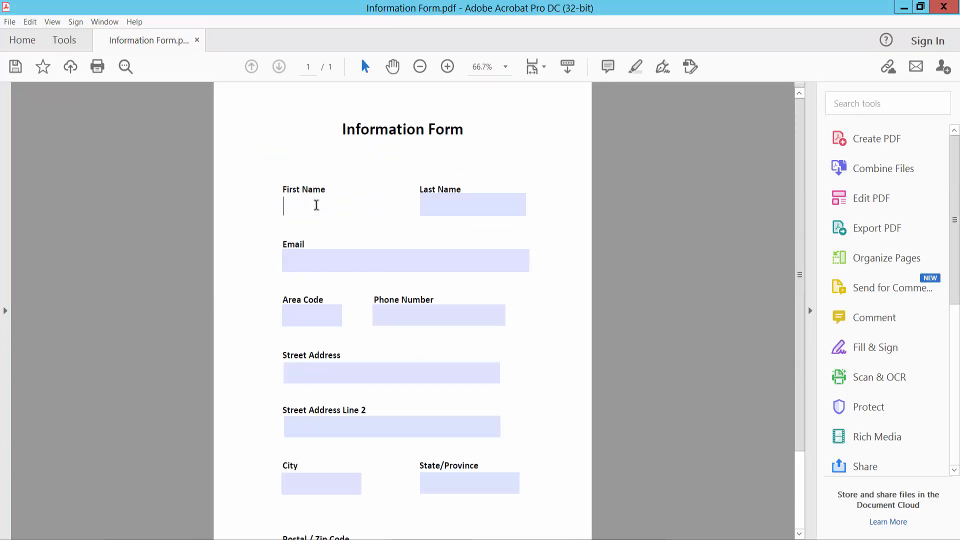
text(te)
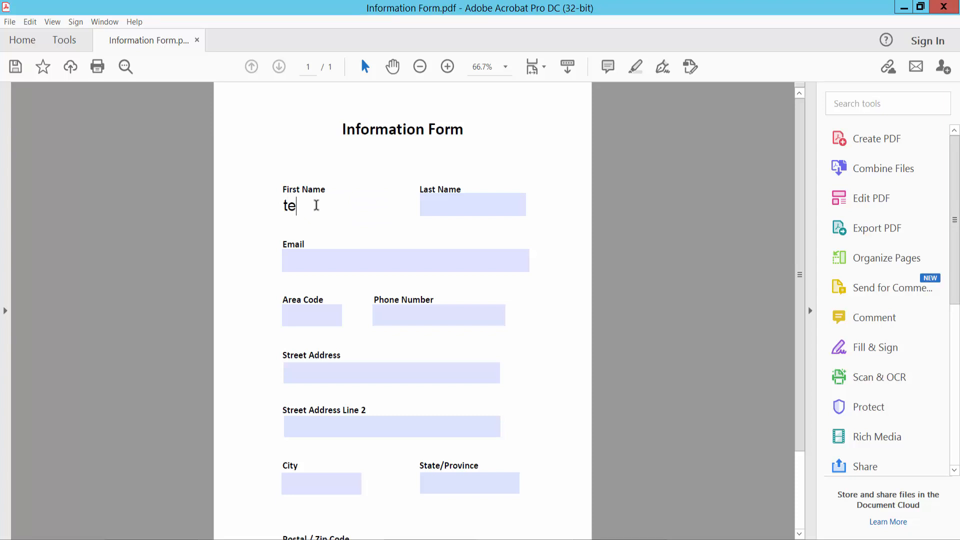
text(xt)
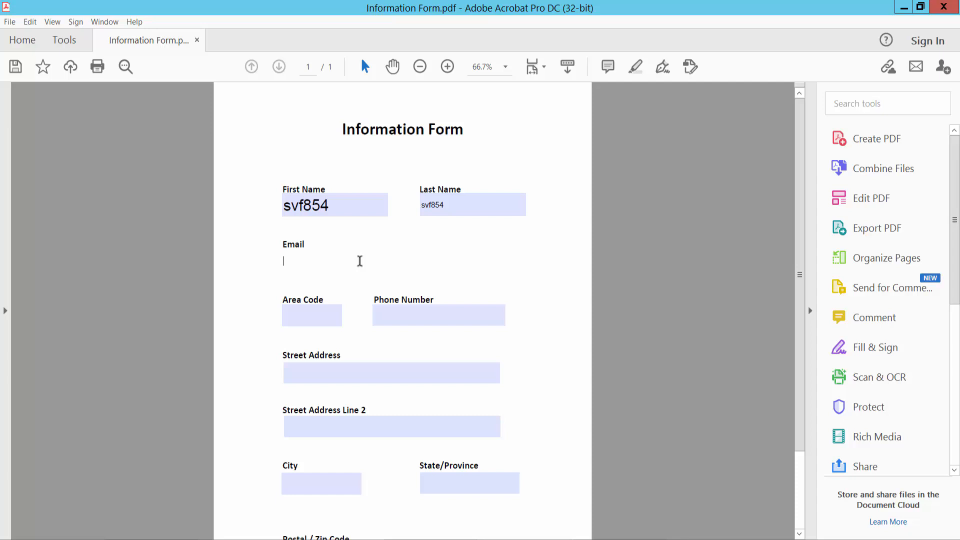
text(gmail)
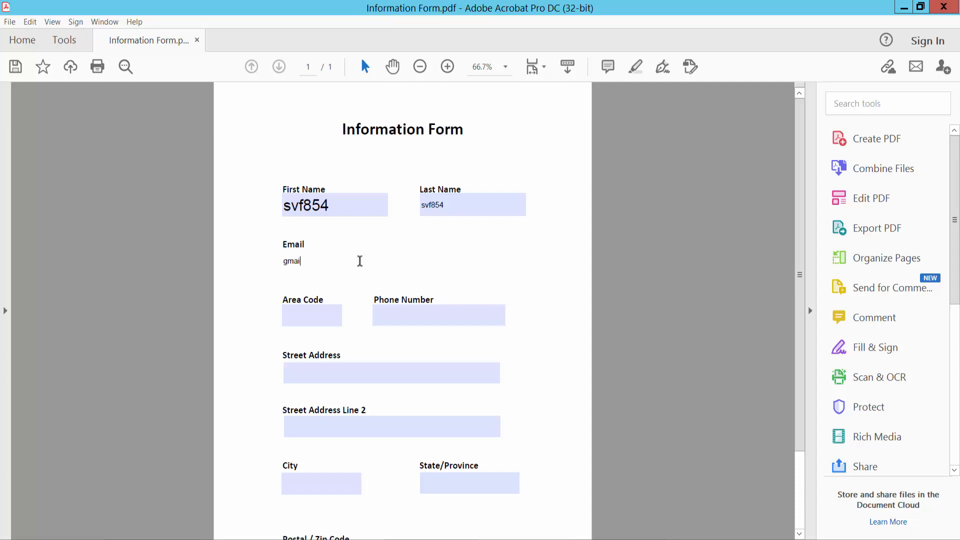
text(.com10)
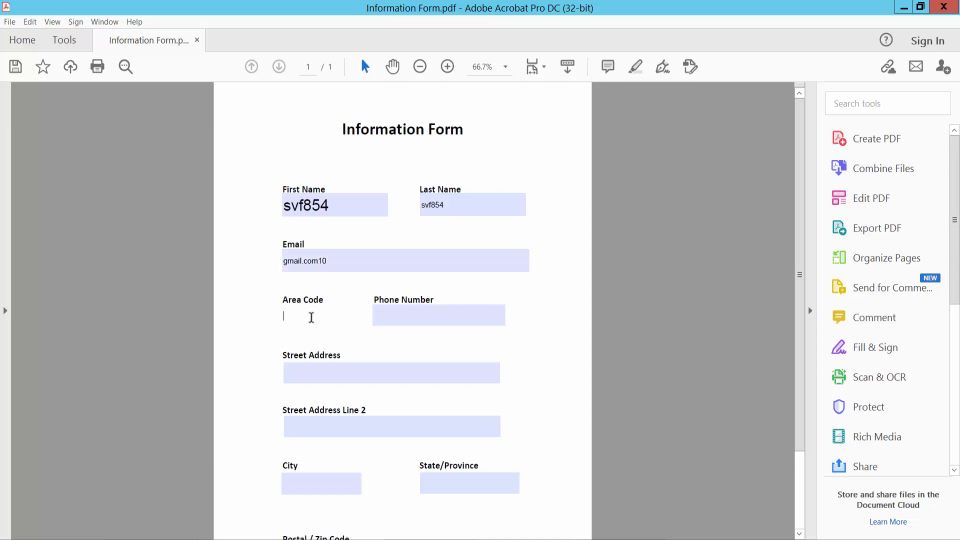
text(25)
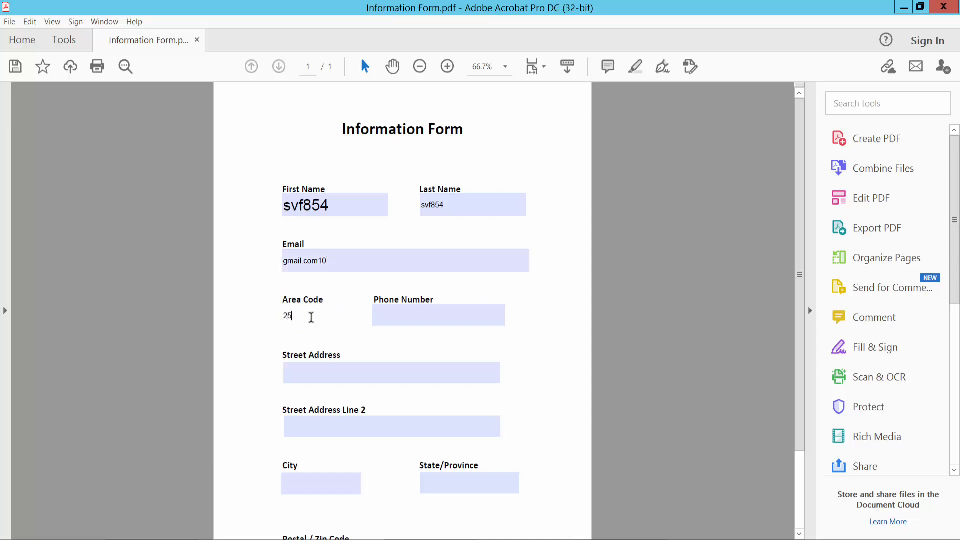
click(438, 315)
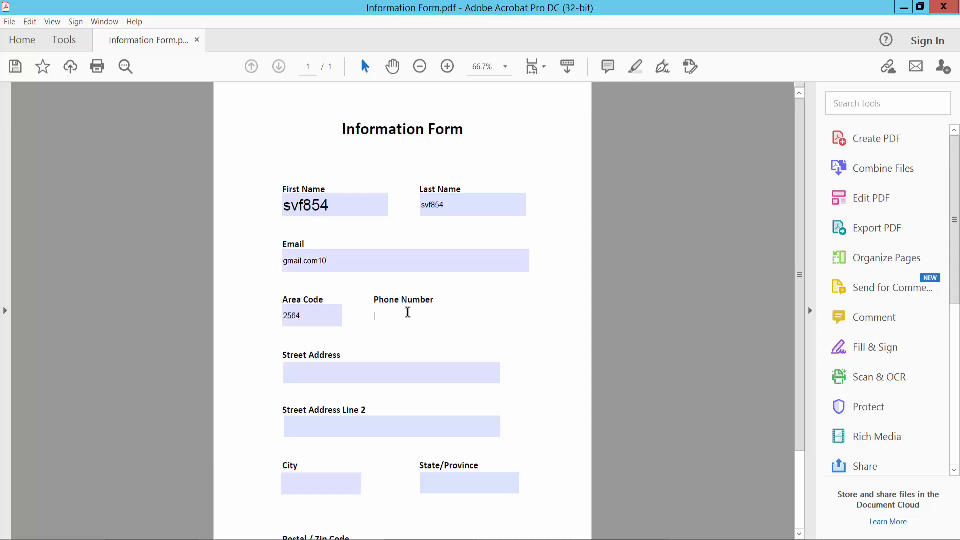
text(0126)
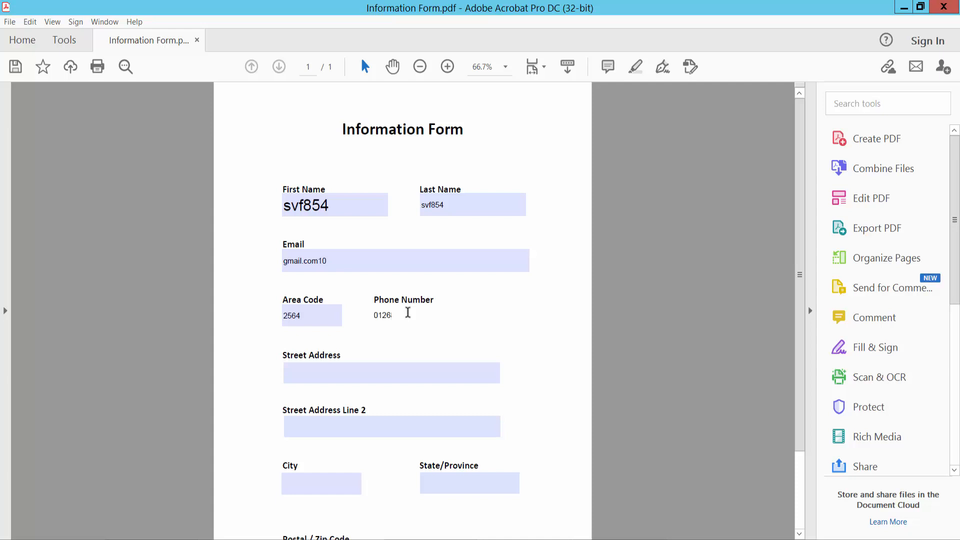
text(899668)
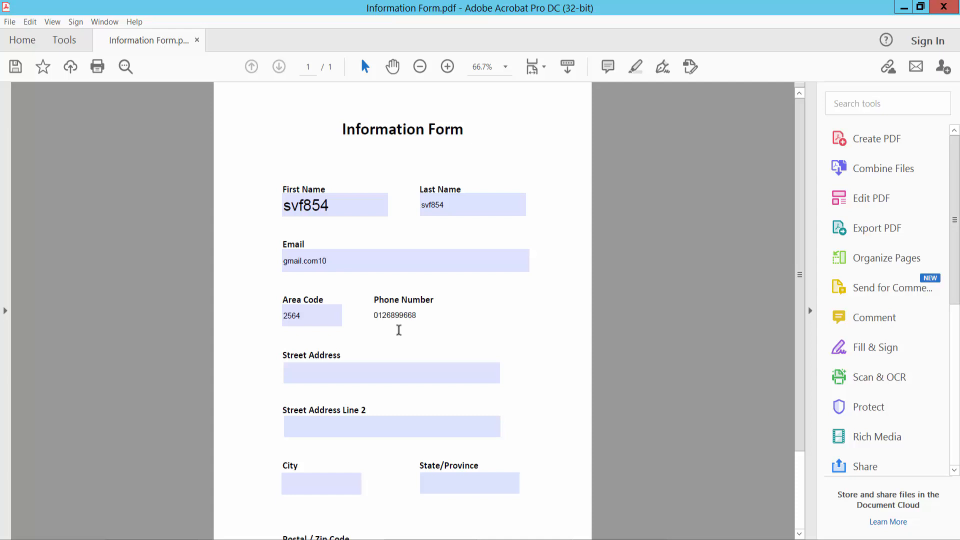
click(391, 373)
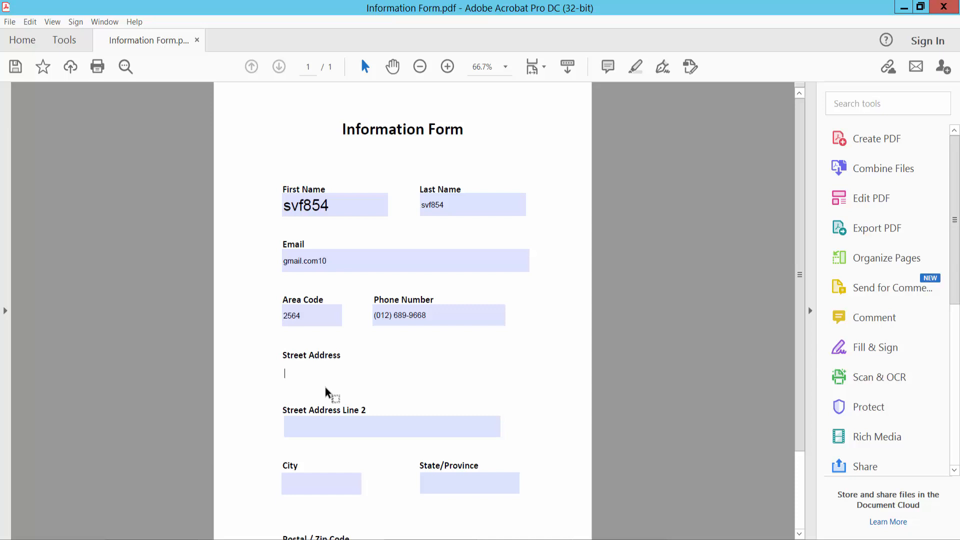
mouse_move(332, 378)
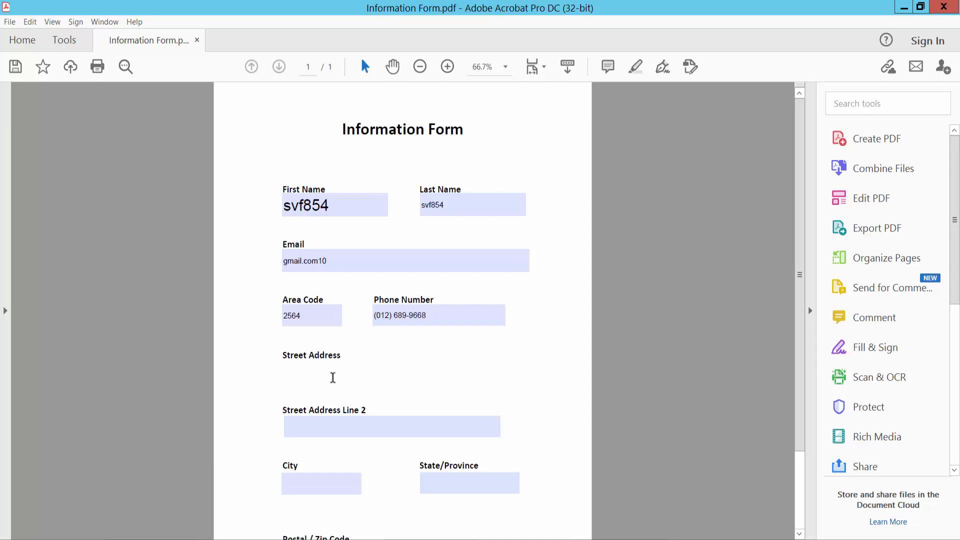
click(332, 378)
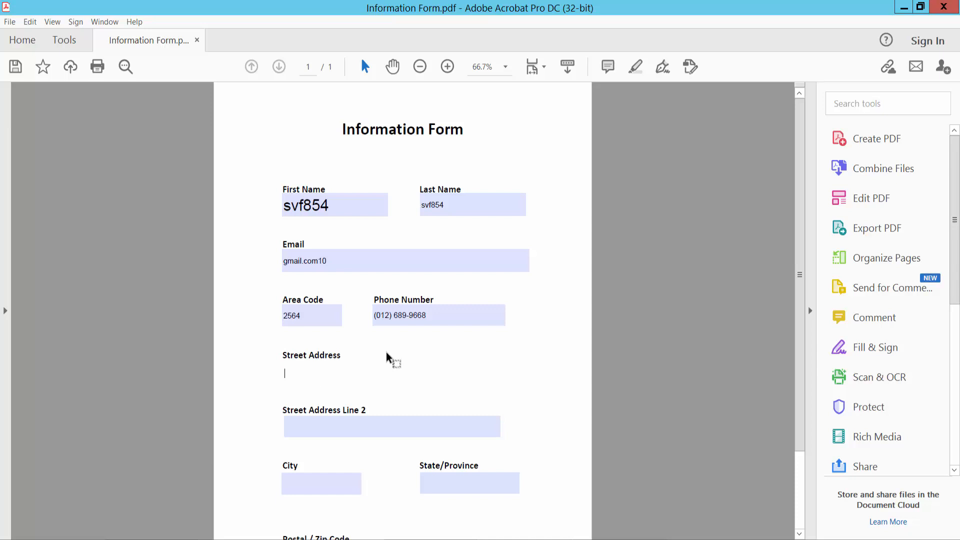
scroll(down, 3)
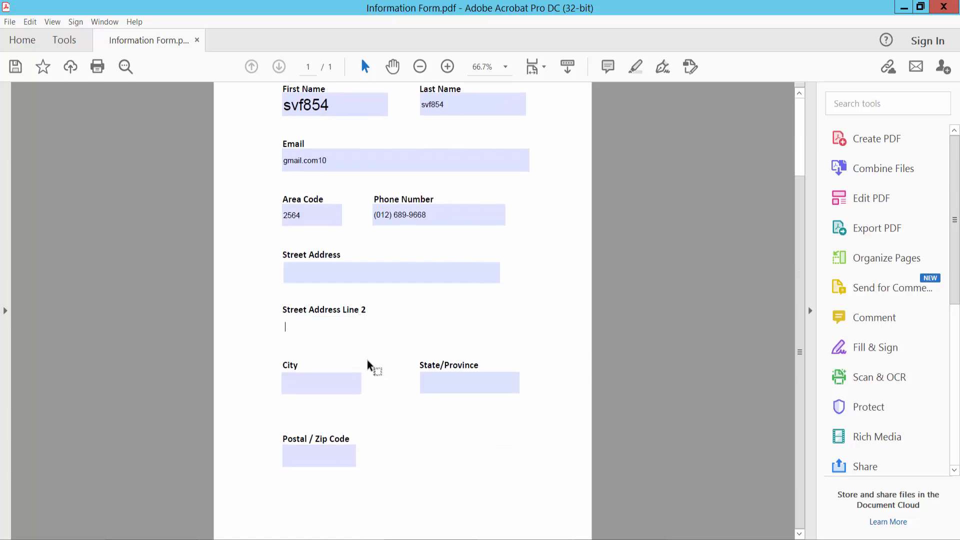
click(469, 382)
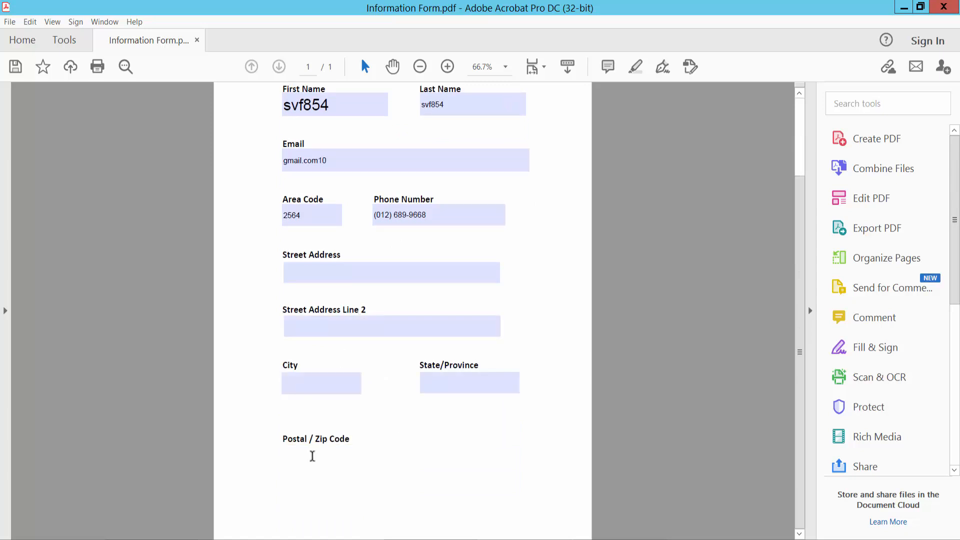
text(0125)
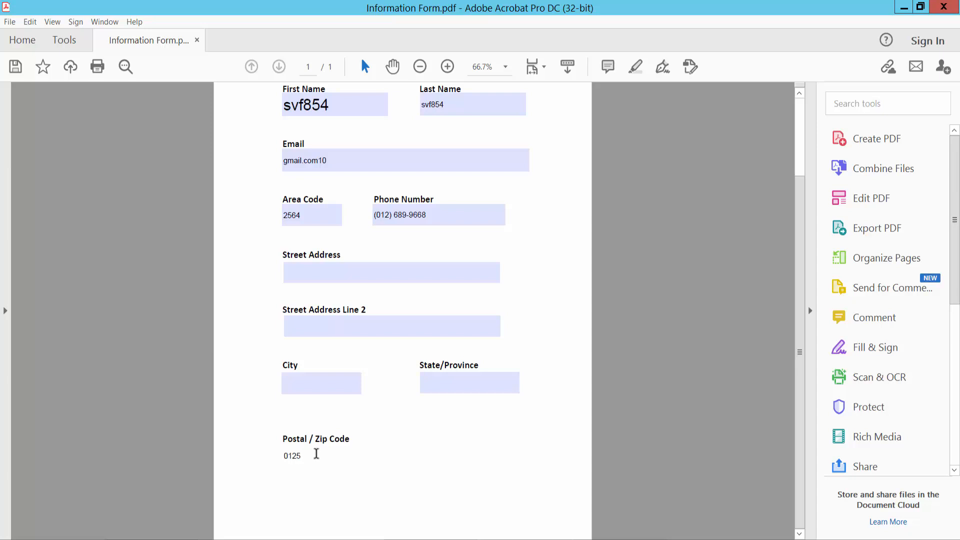
scroll(up, 3)
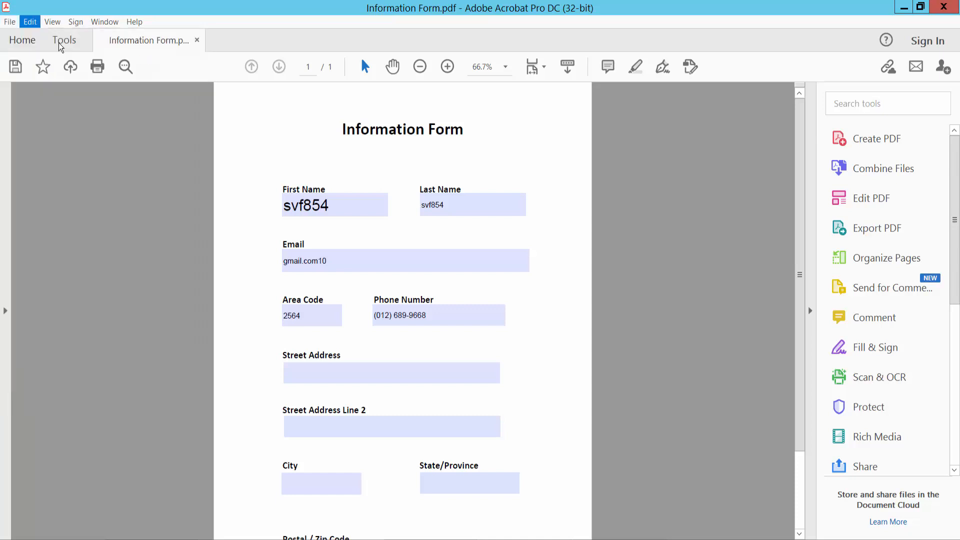
Save the filled form as a new copy named 'Information Form01' via Save As in the pdf form folder.
click(9, 21)
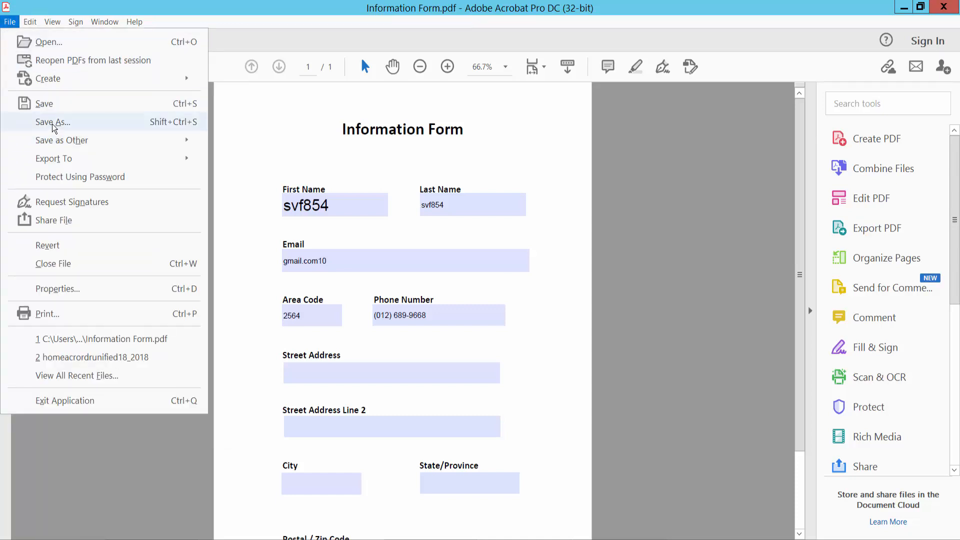
click(53, 121)
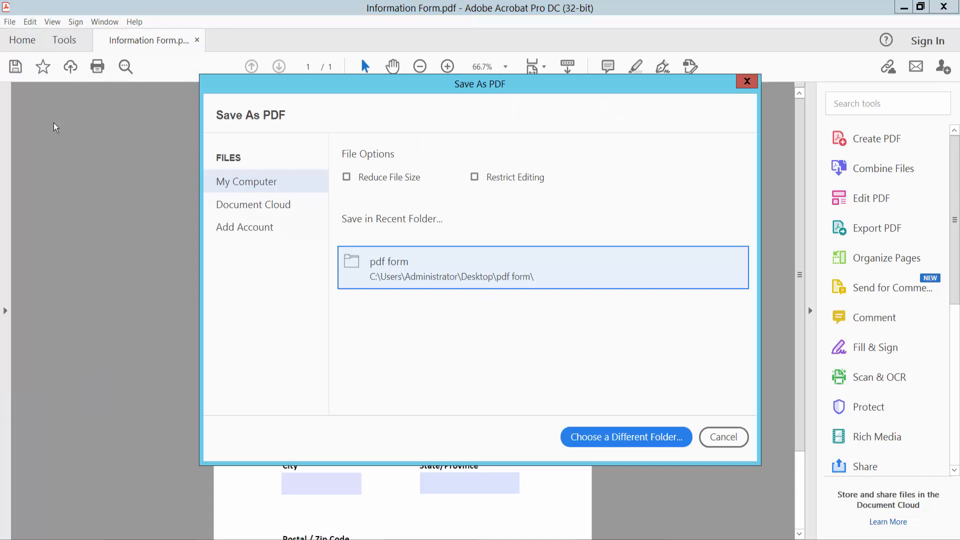
mouse_move(257, 187)
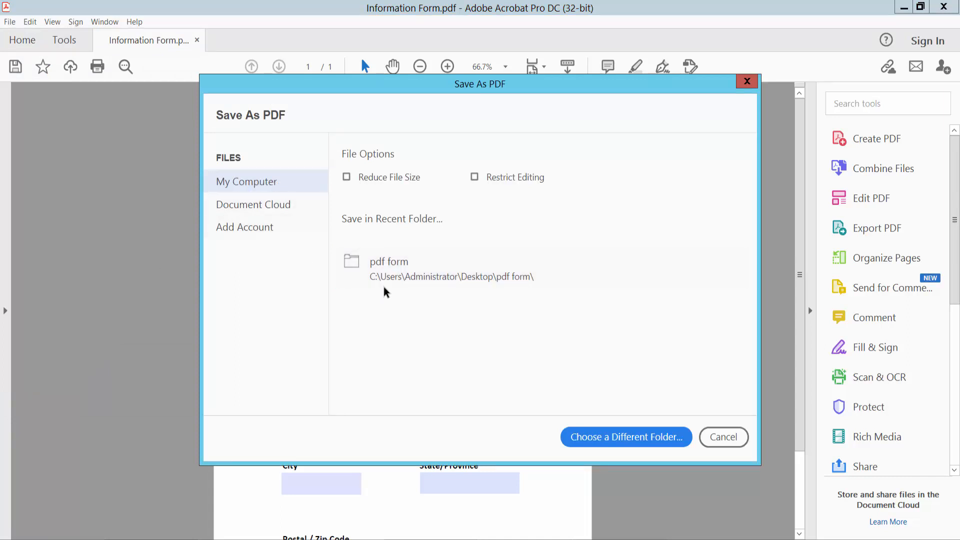
click(625, 437)
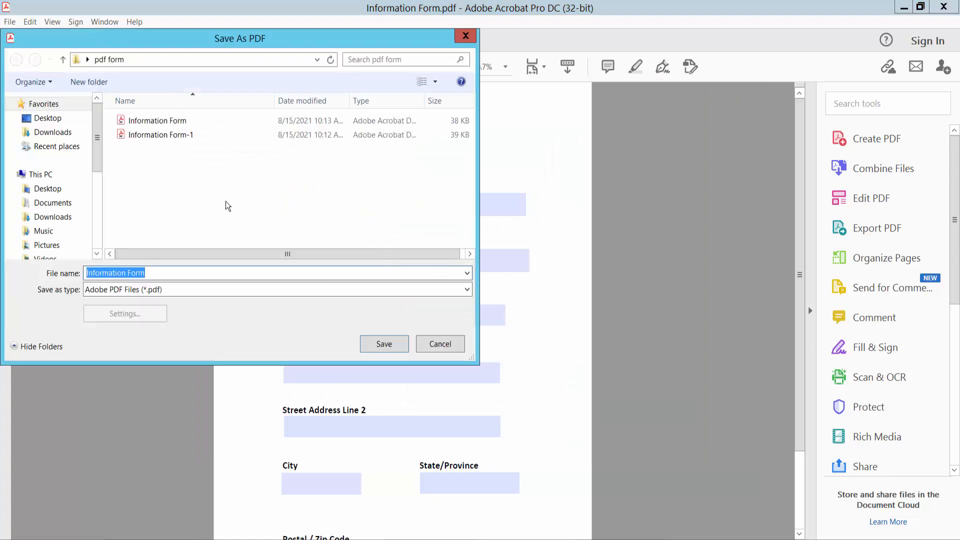
click(159, 273)
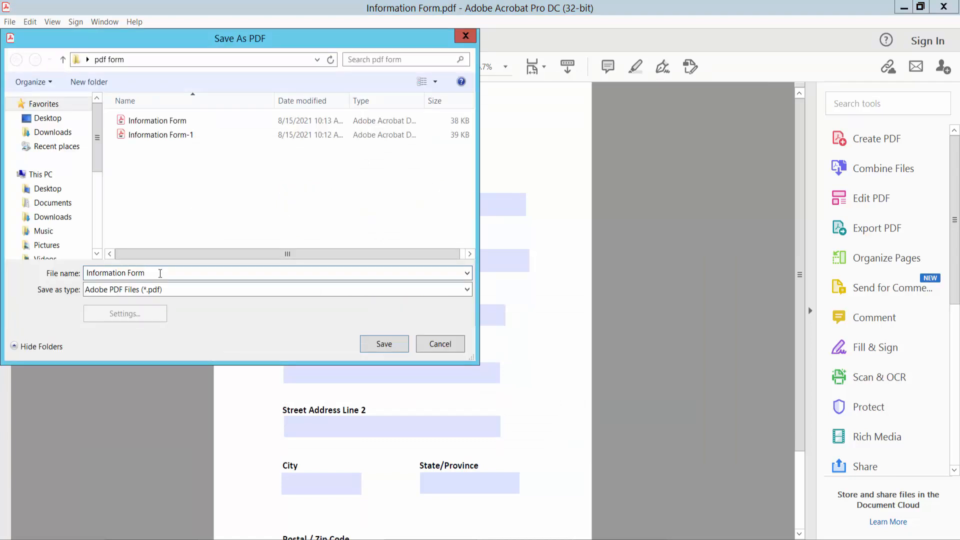
text(01)
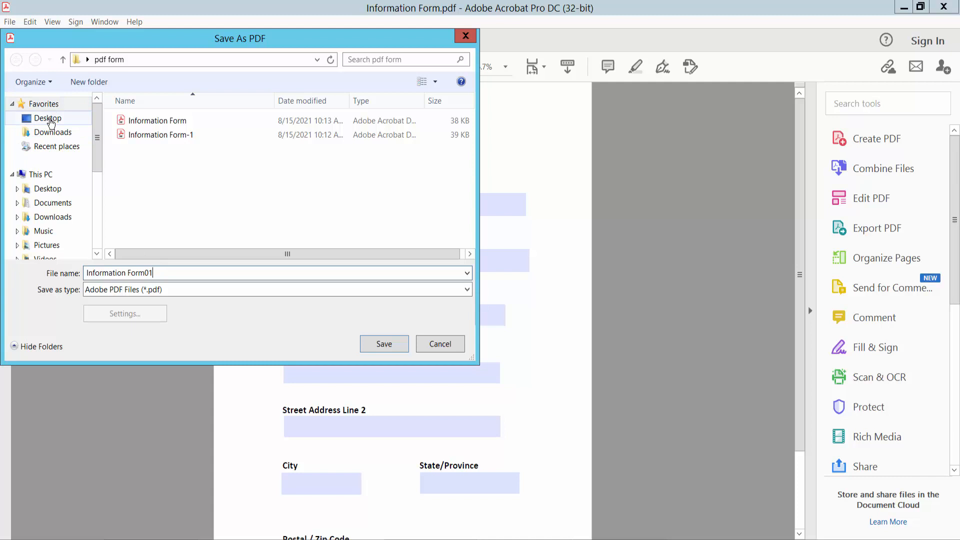
click(384, 343)
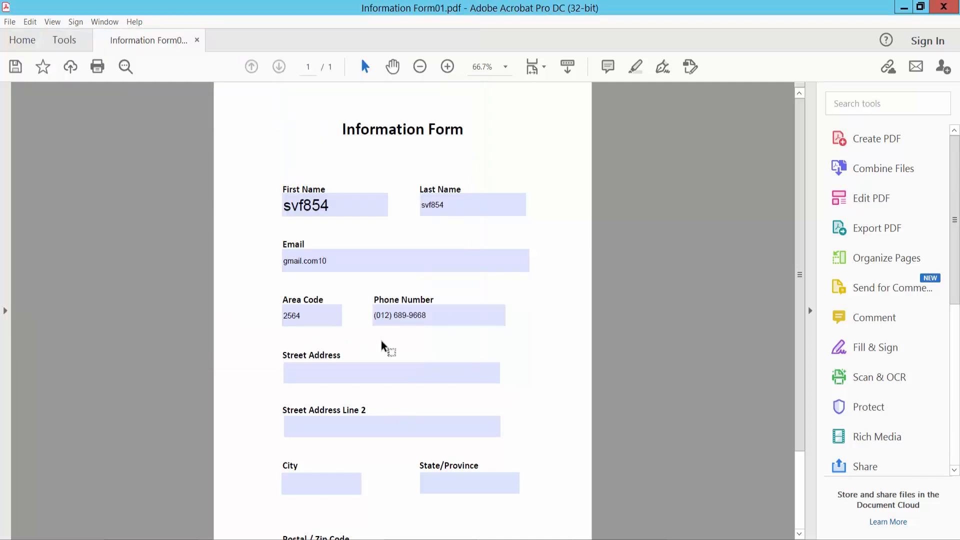
click(438, 315)
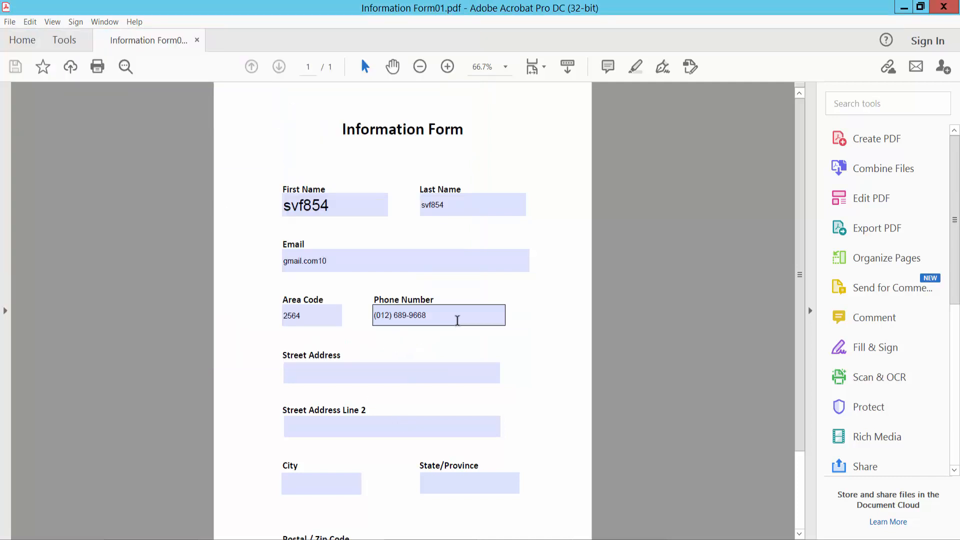
click(408, 222)
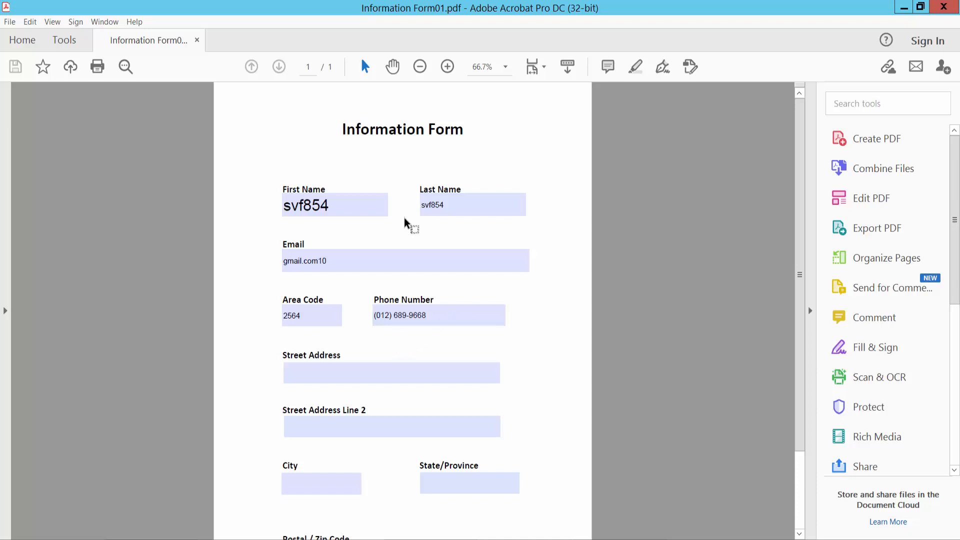